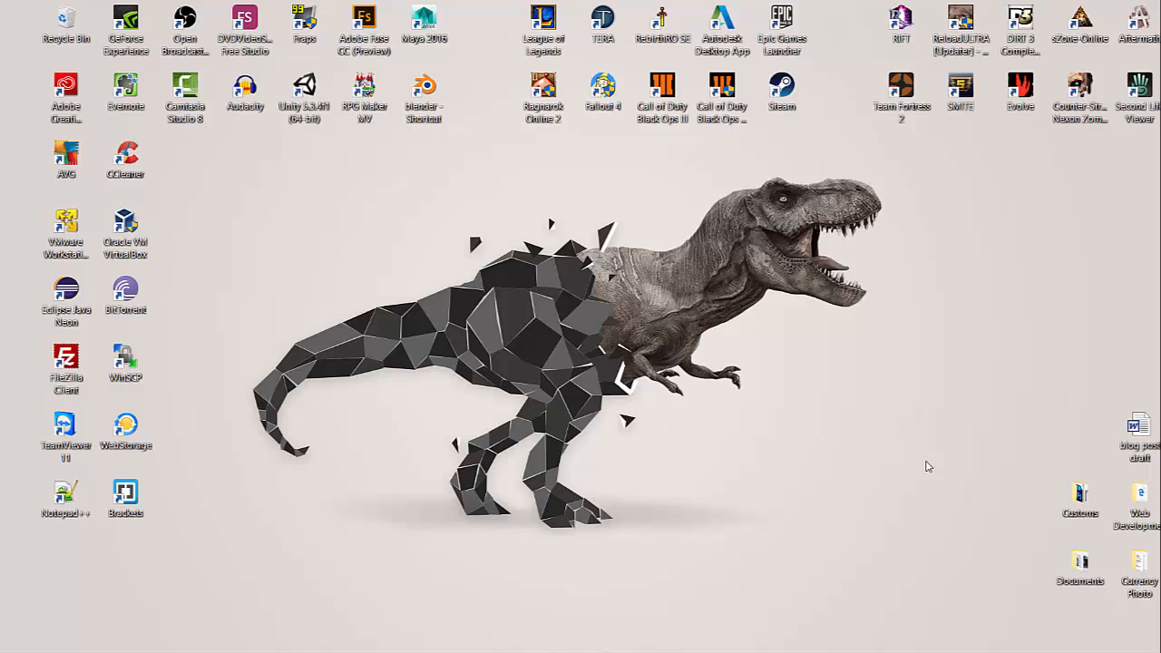
mouse_move(985, 338)
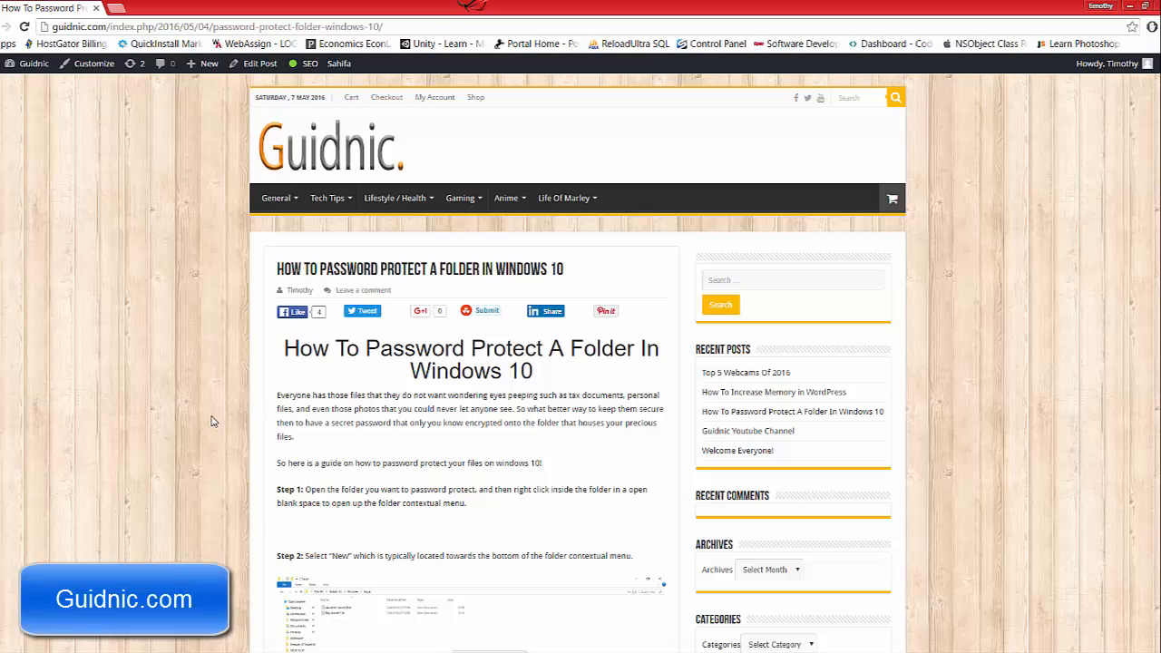
Step: Scroll through the Guidnic tutorial's step-by-step guide to password-protecting a folder in Windows 10
scroll("down", 3)
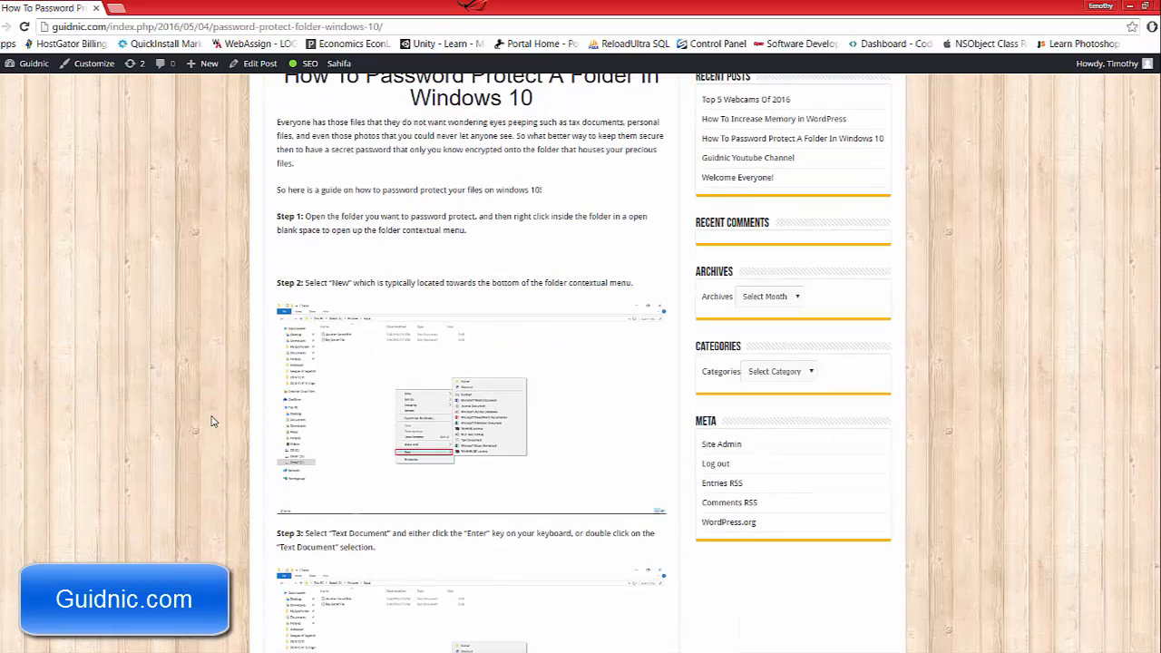
scroll("up", 3)
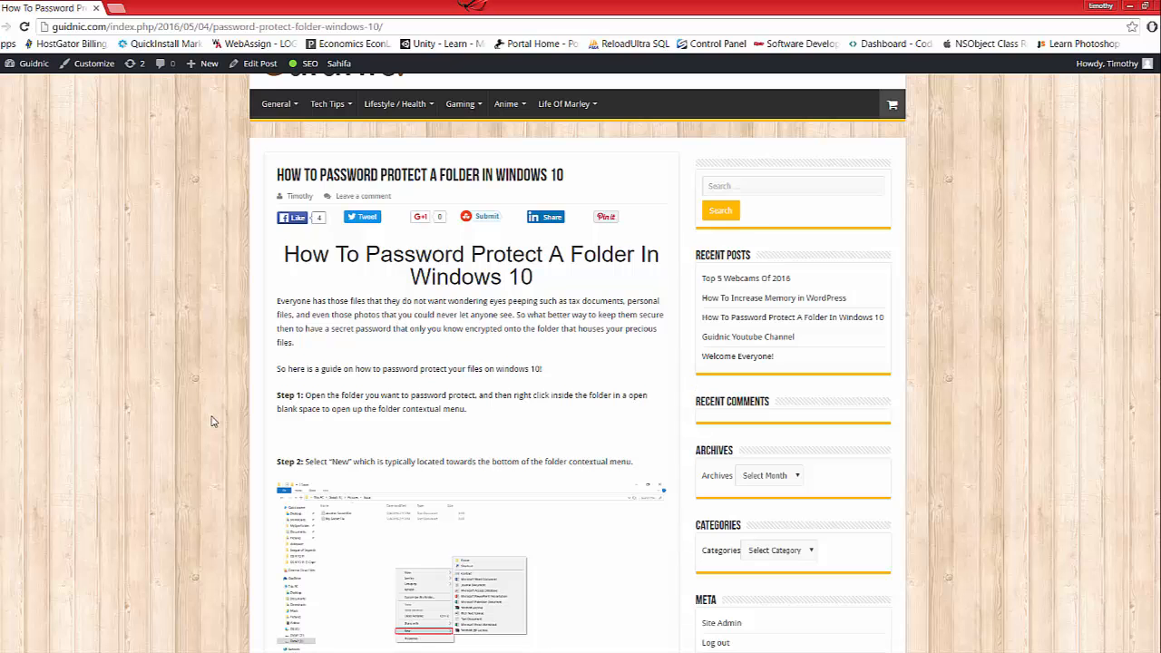
scroll("down", 3)
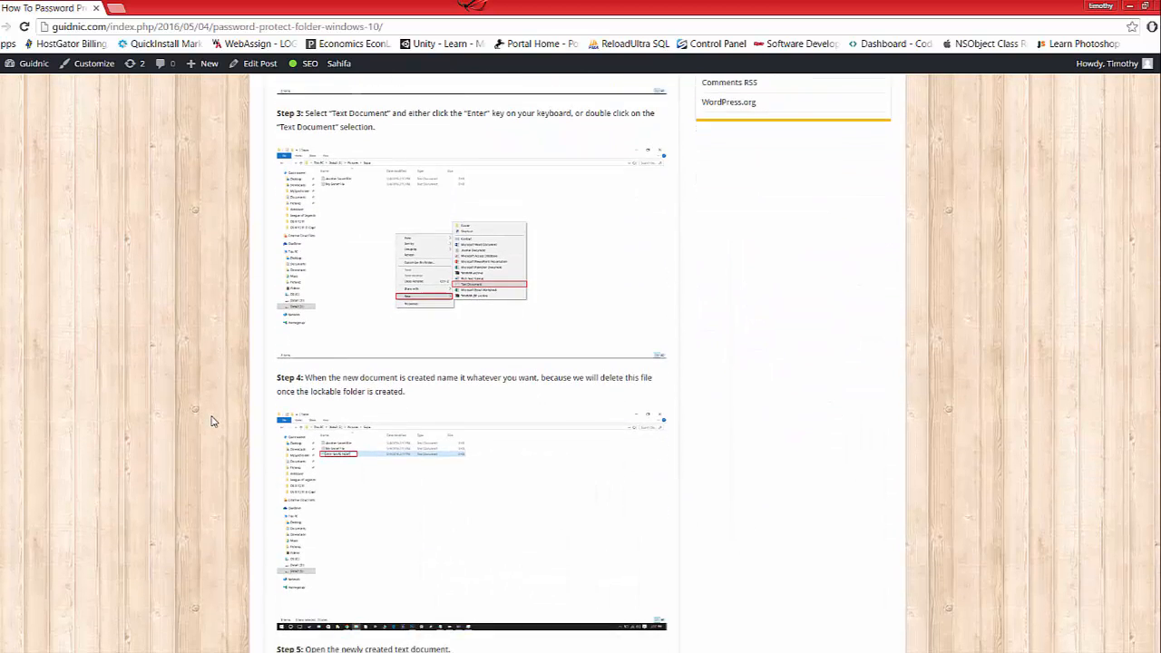
scroll("down", 3)
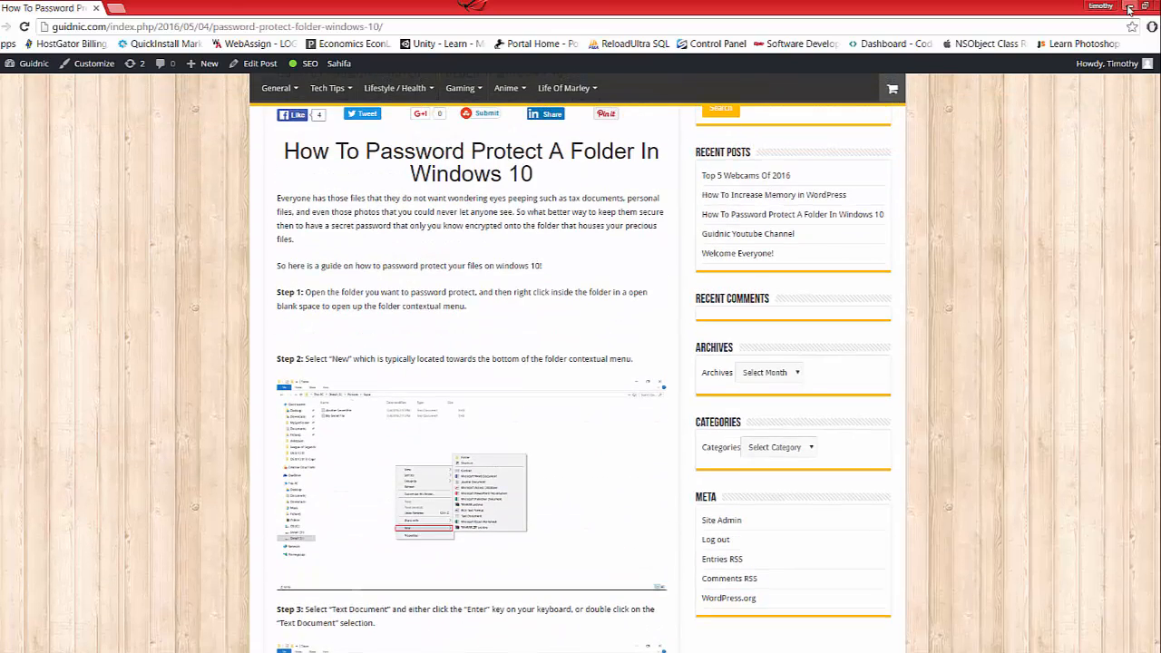
Step: Create a new desktop folder named 'random folder' and open it
left_click(1128, 6)
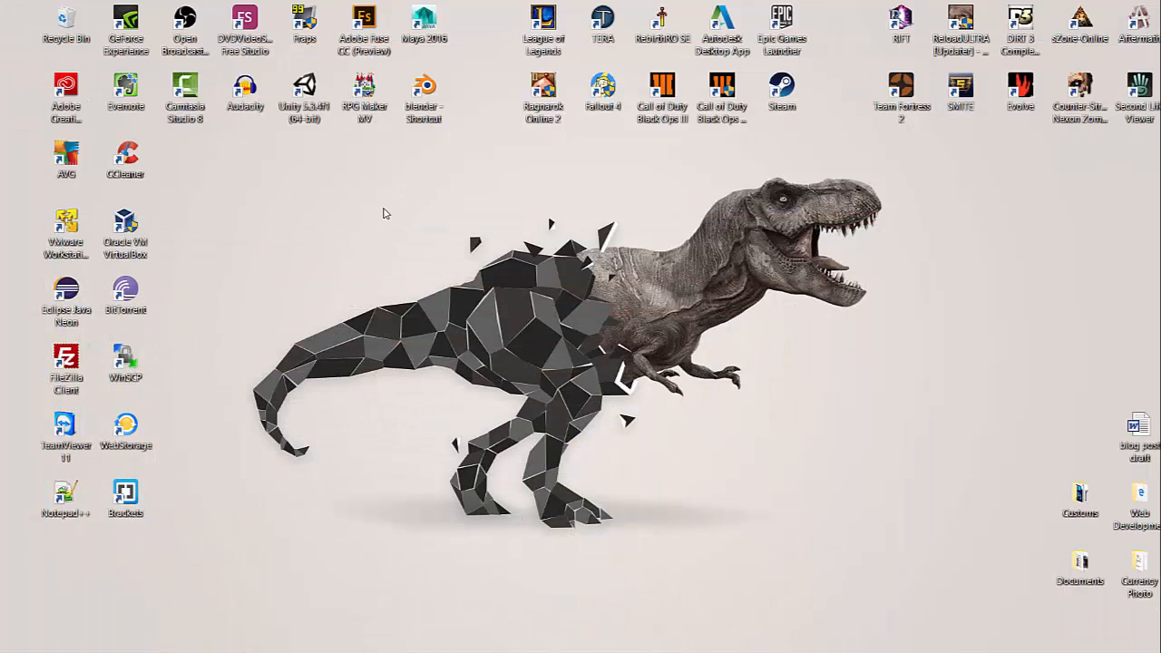
right_click(384, 213)
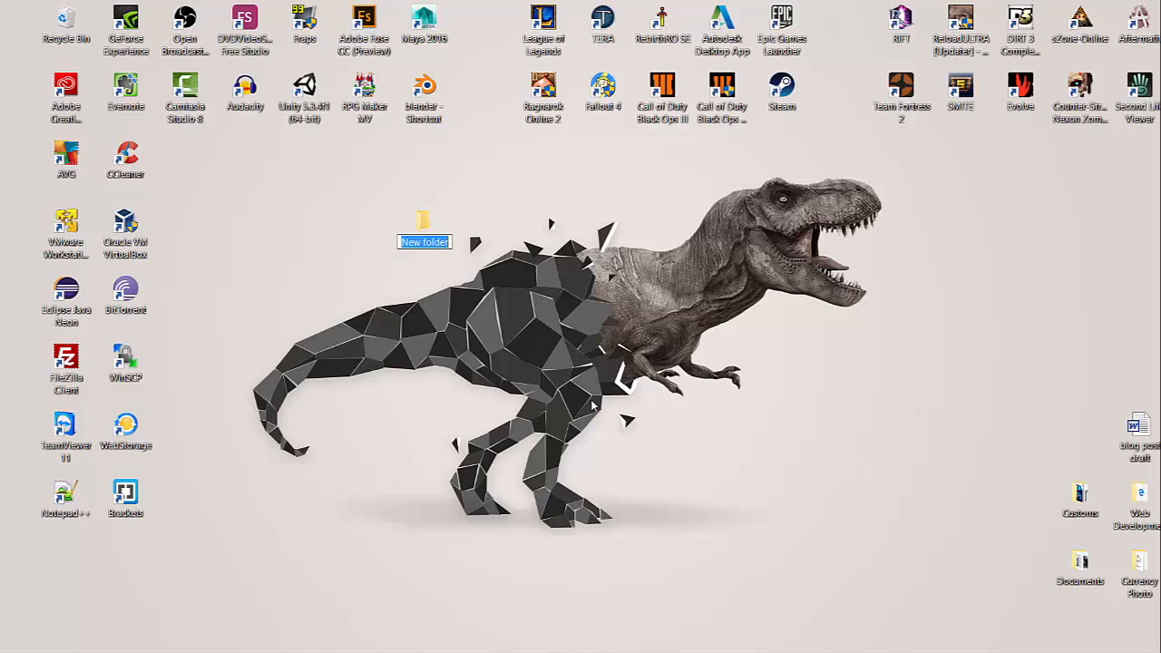
type("random folder")
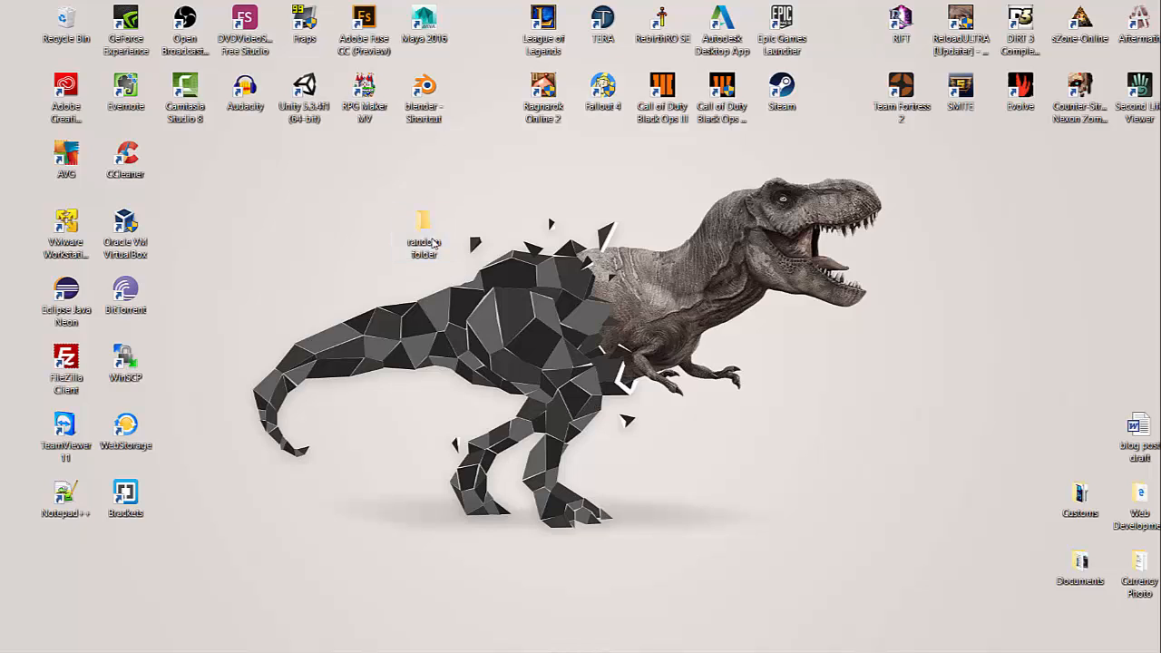
double_click(423, 227)
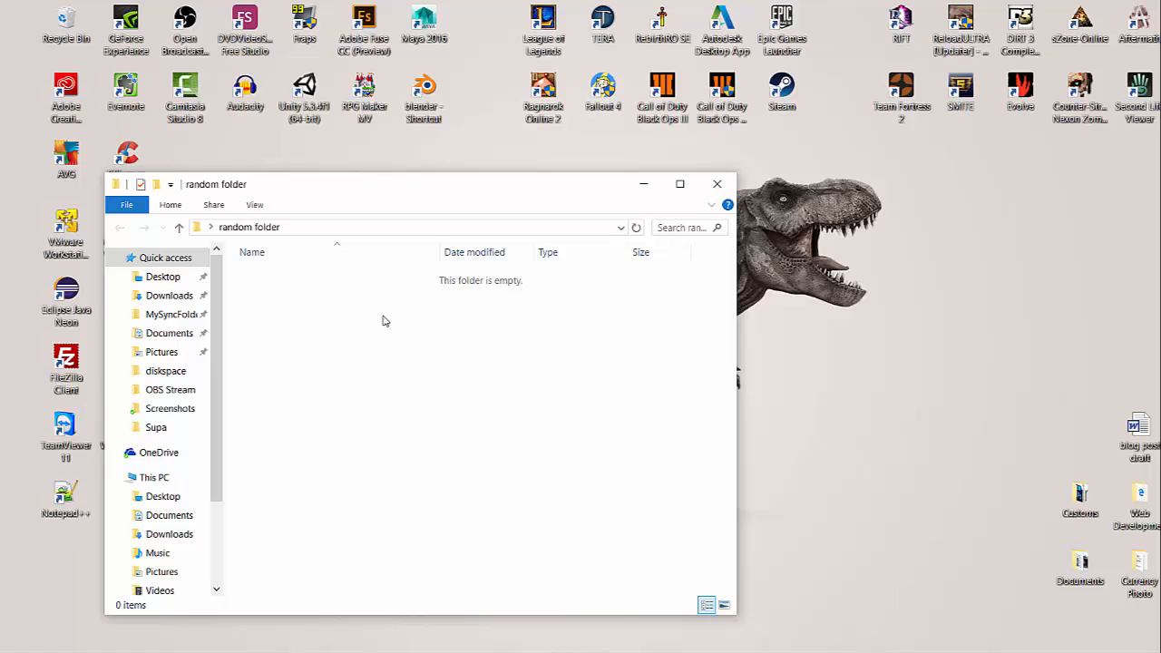
Step: Add a new text document inside random folder, renamed 'anything you want'
right_click(385, 323)
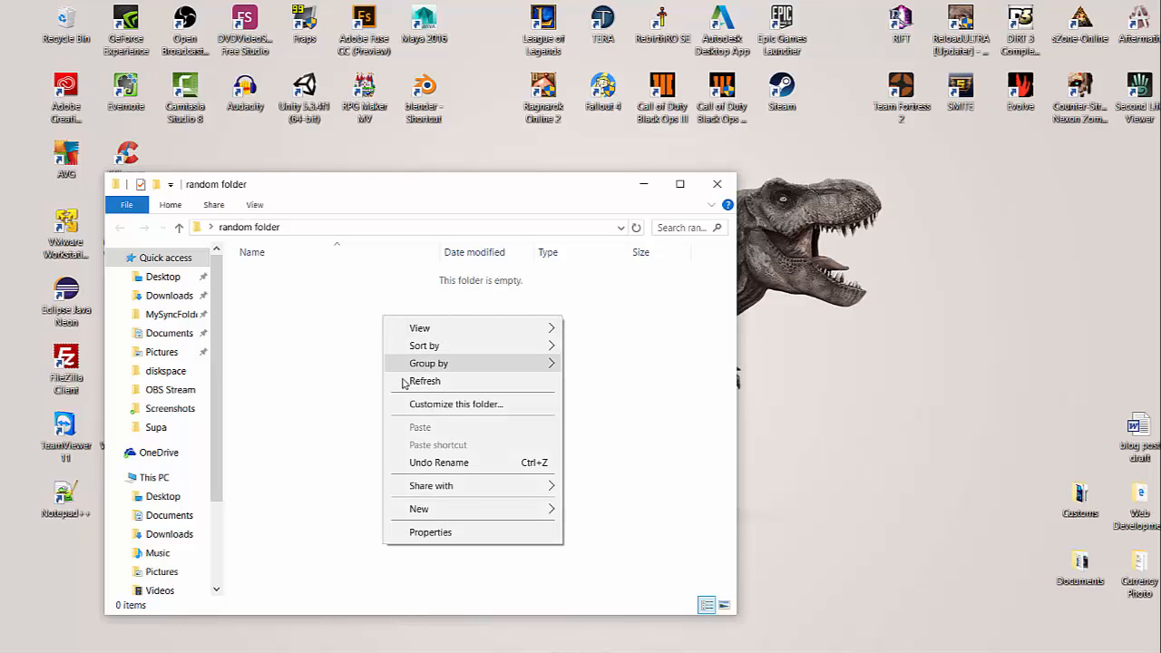
left_click(419, 509)
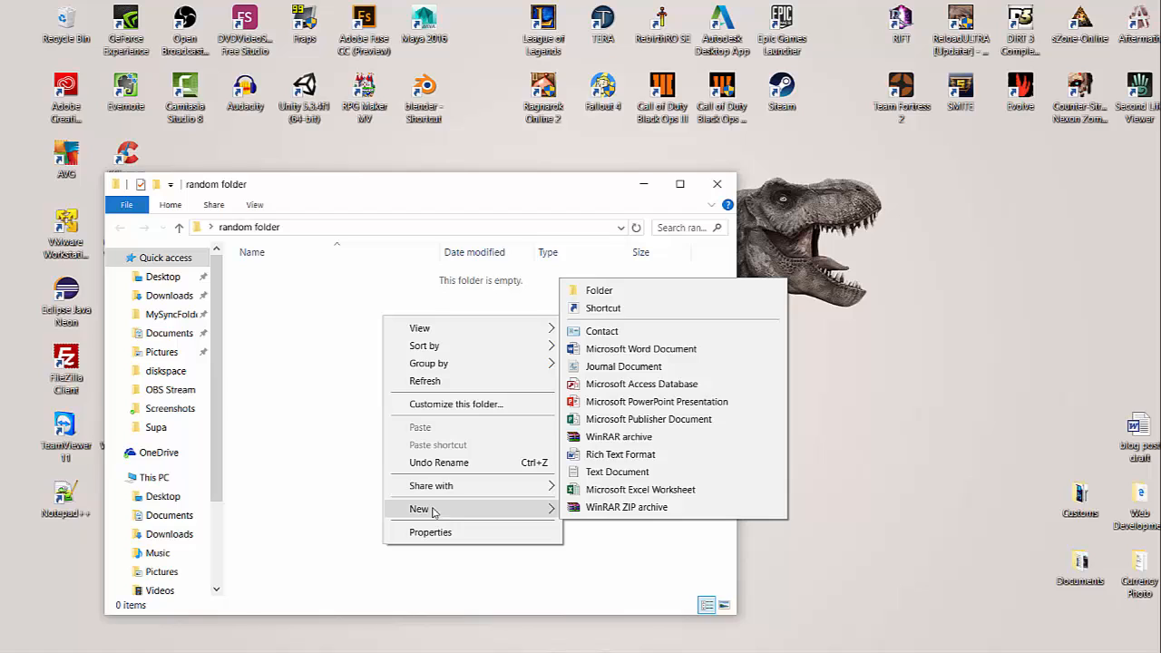
mouse_move(479, 517)
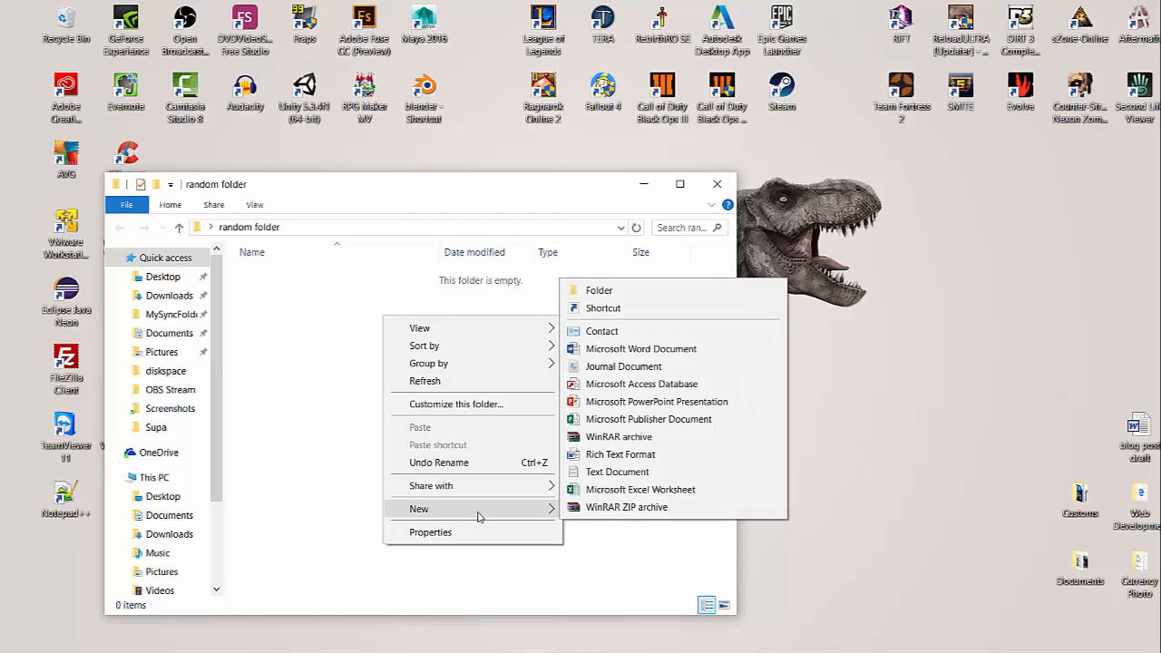
mouse_move(617, 471)
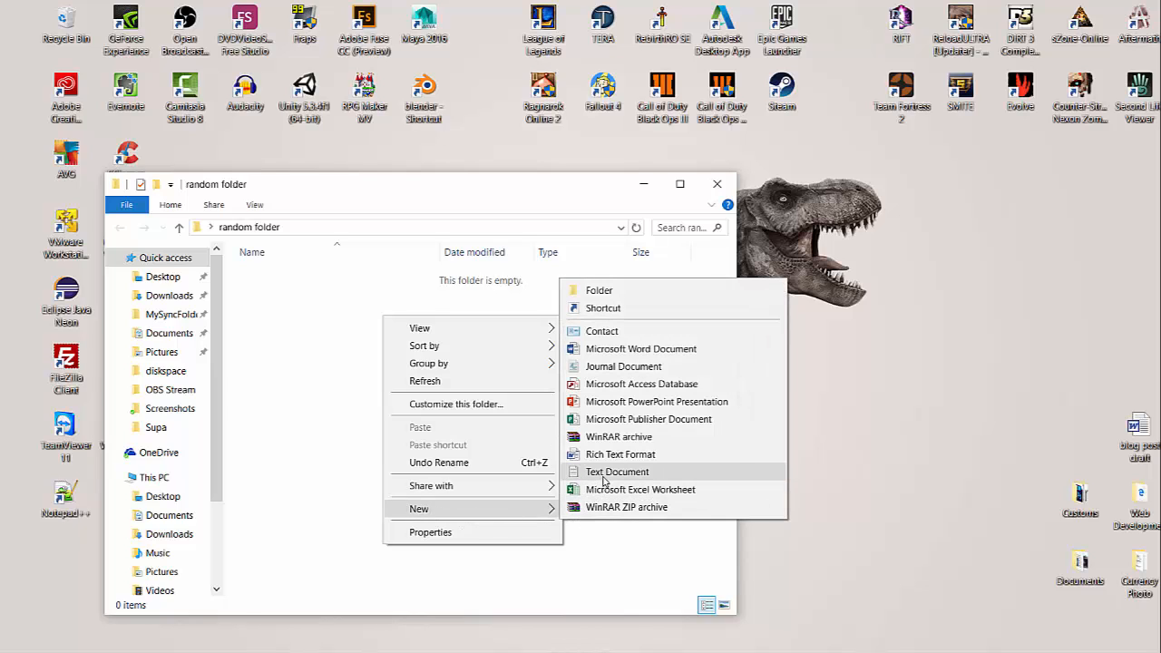
left_click(617, 472)
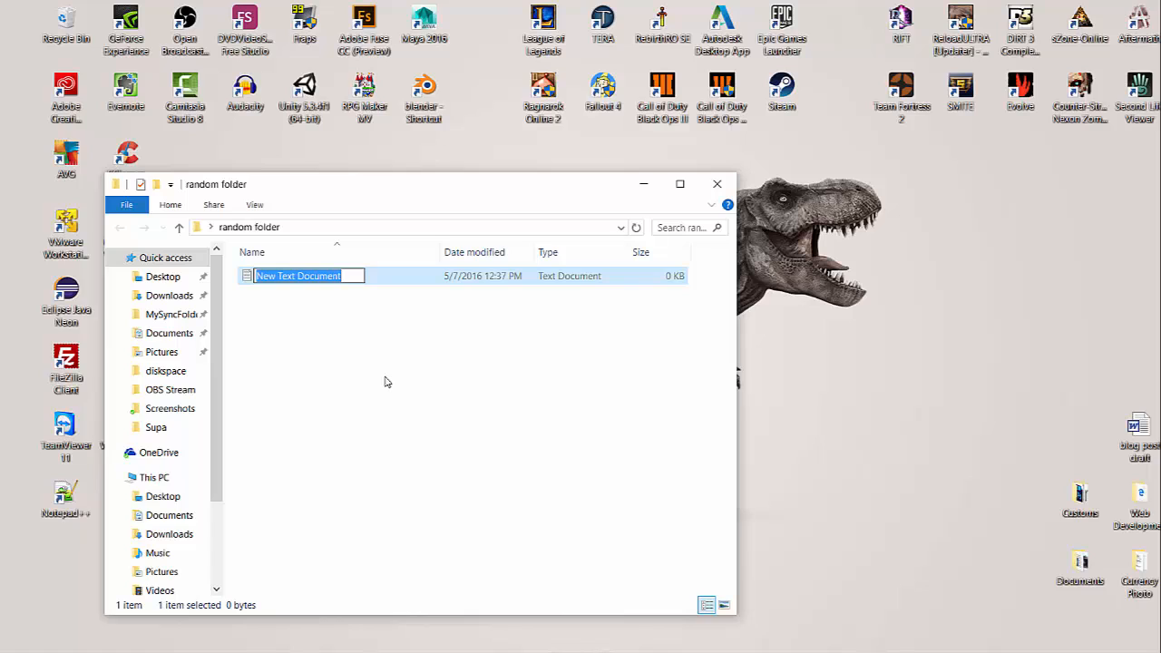
type("anything you want")
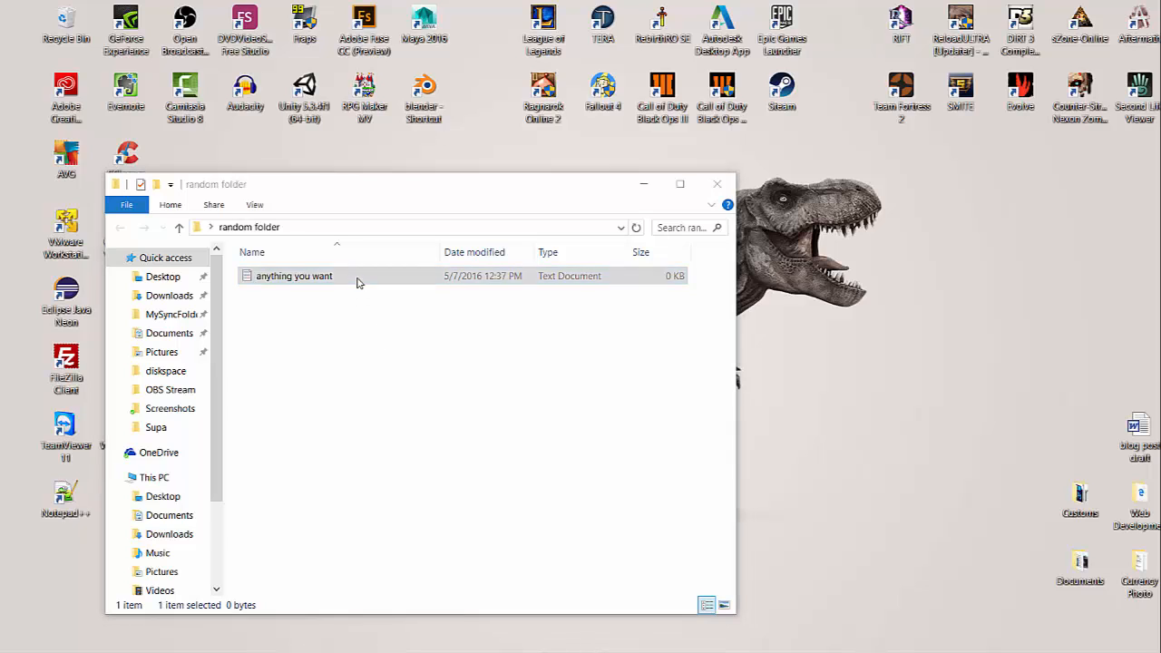
Step: Open the 'anything you want' text document in Notepad
double_click(294, 275)
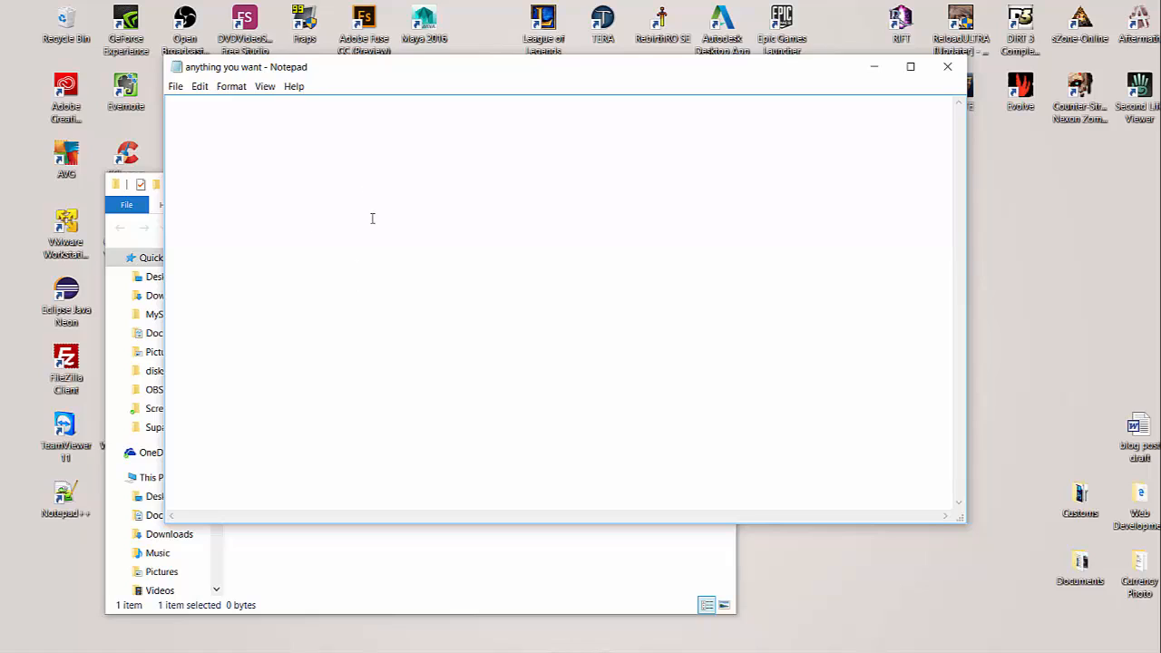
mouse_move(353, 204)
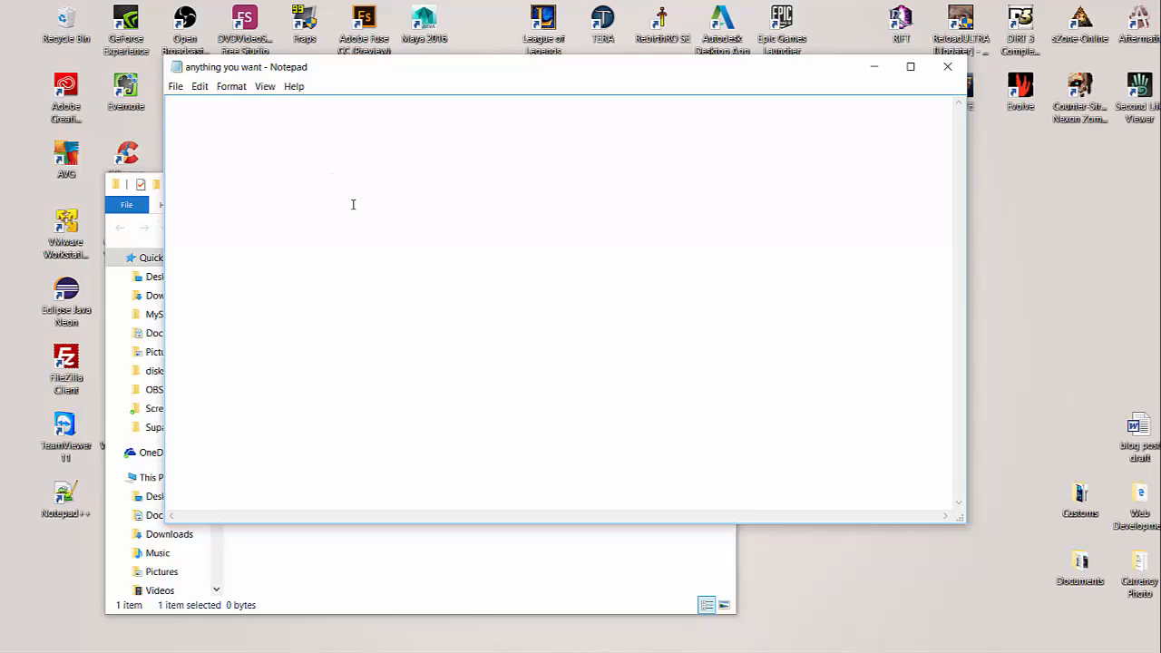
mouse_move(354, 299)
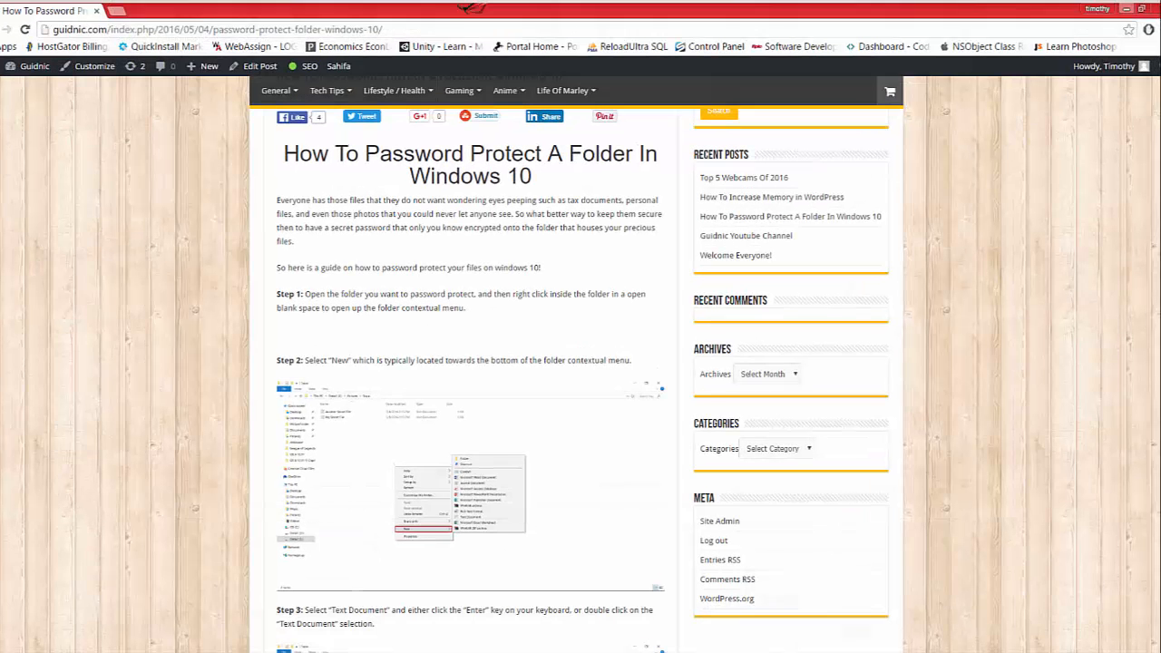
Step: Scroll the tutorial to Step 6 and copy its folder-locker batch script
scroll("down", 3)
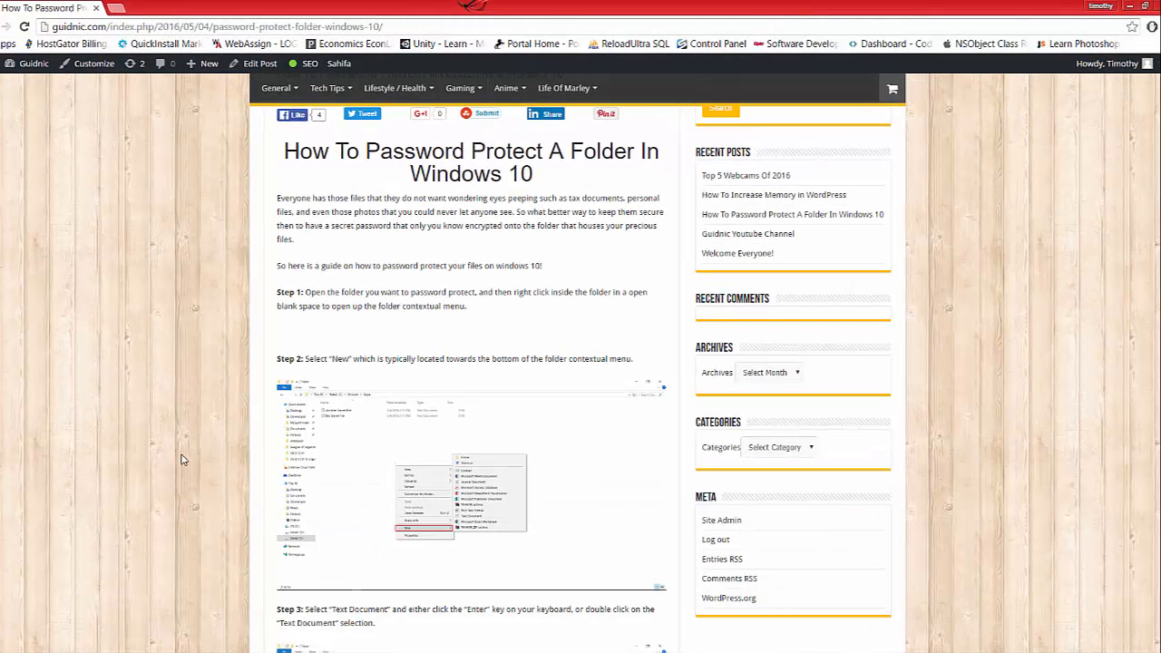
scroll("down", 3)
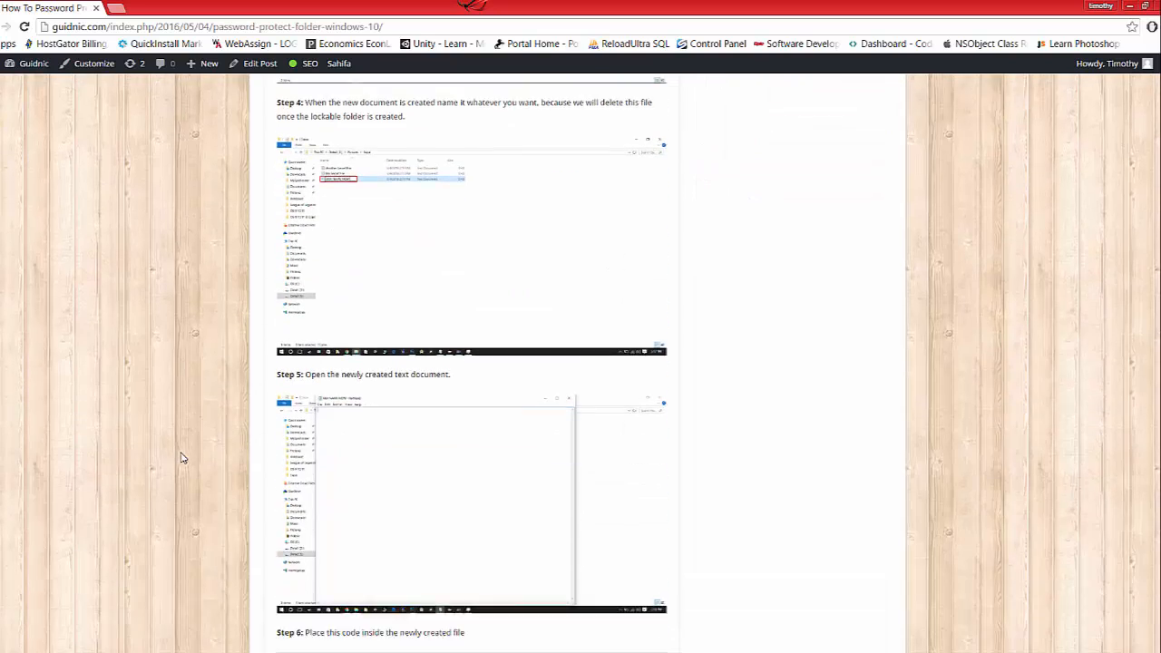
scroll("down", 3)
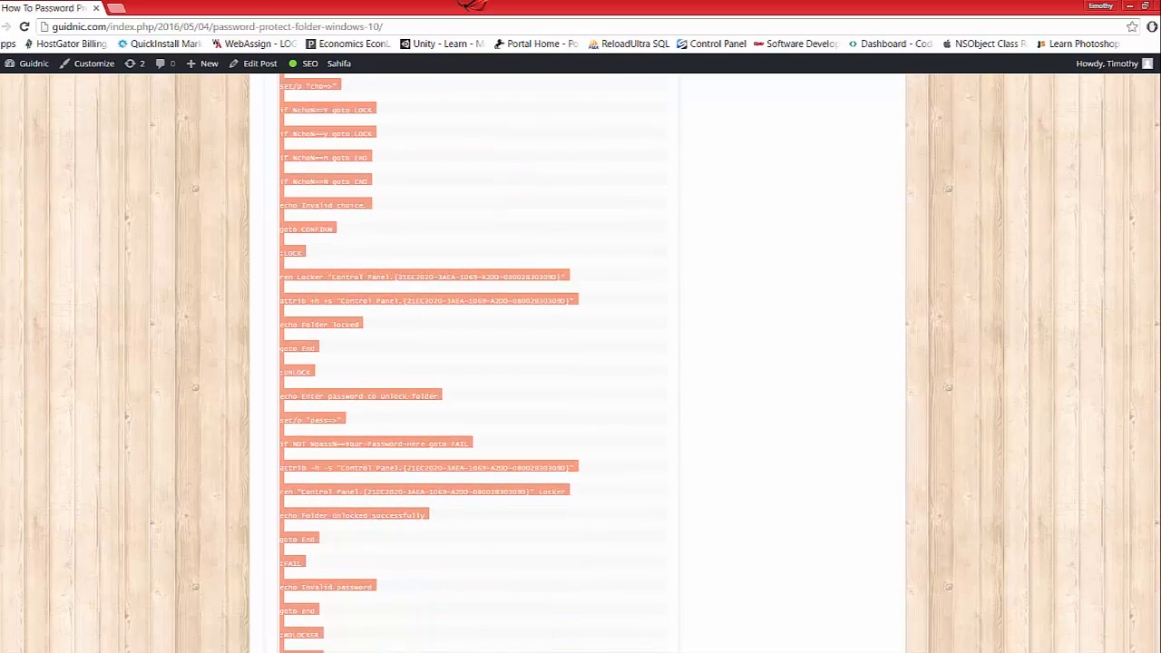
scroll("down", 3)
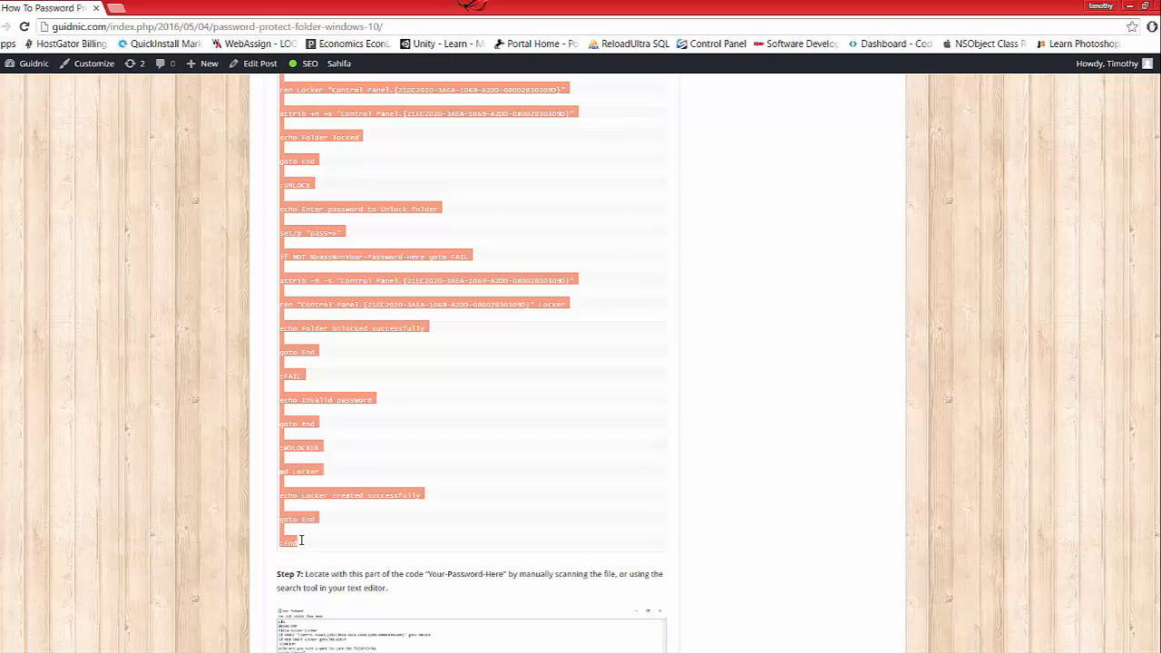
key("ctrl+c")
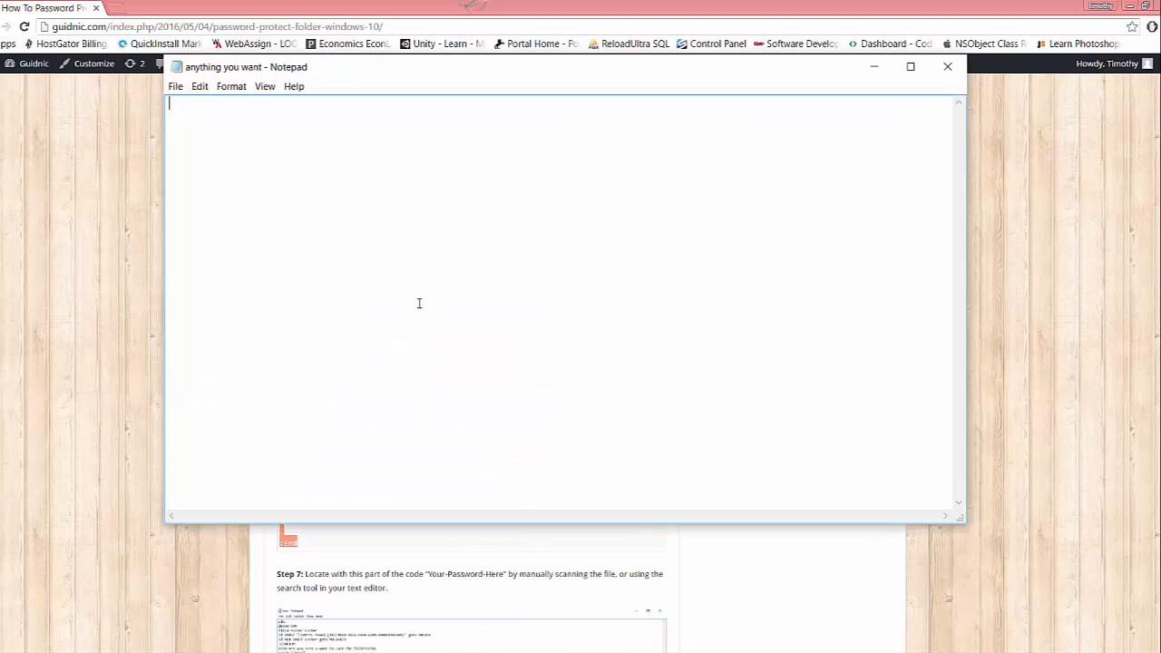
Step: Paste the copied locker script into the Notepad document
key("ctrl+v")
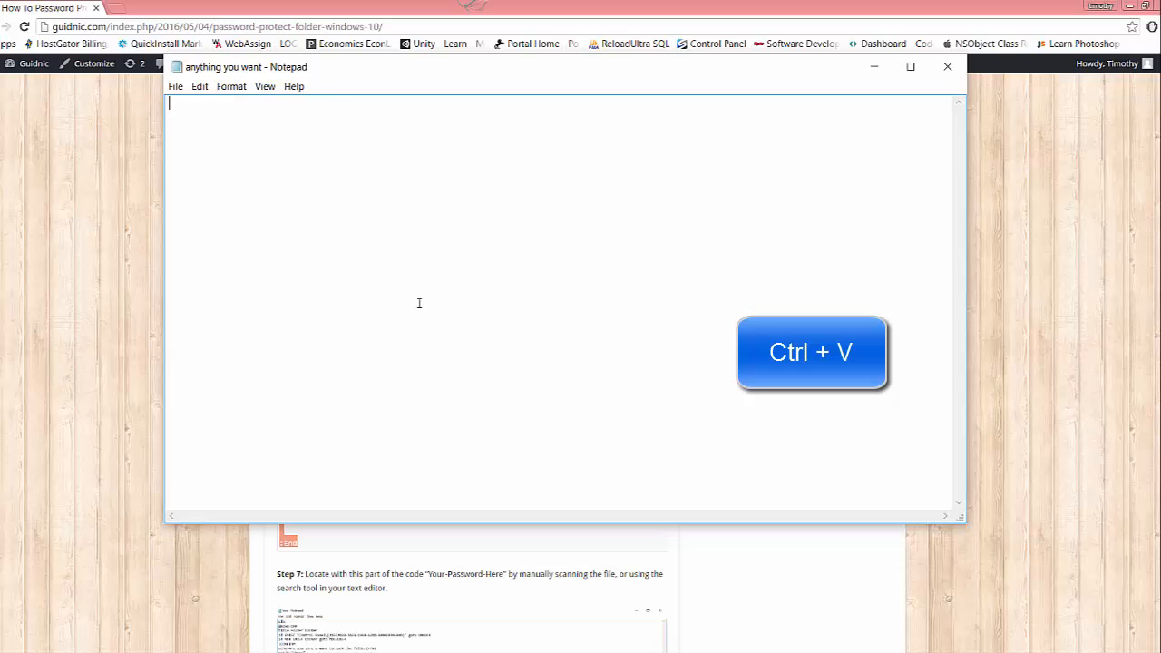
key("ctrl+v")
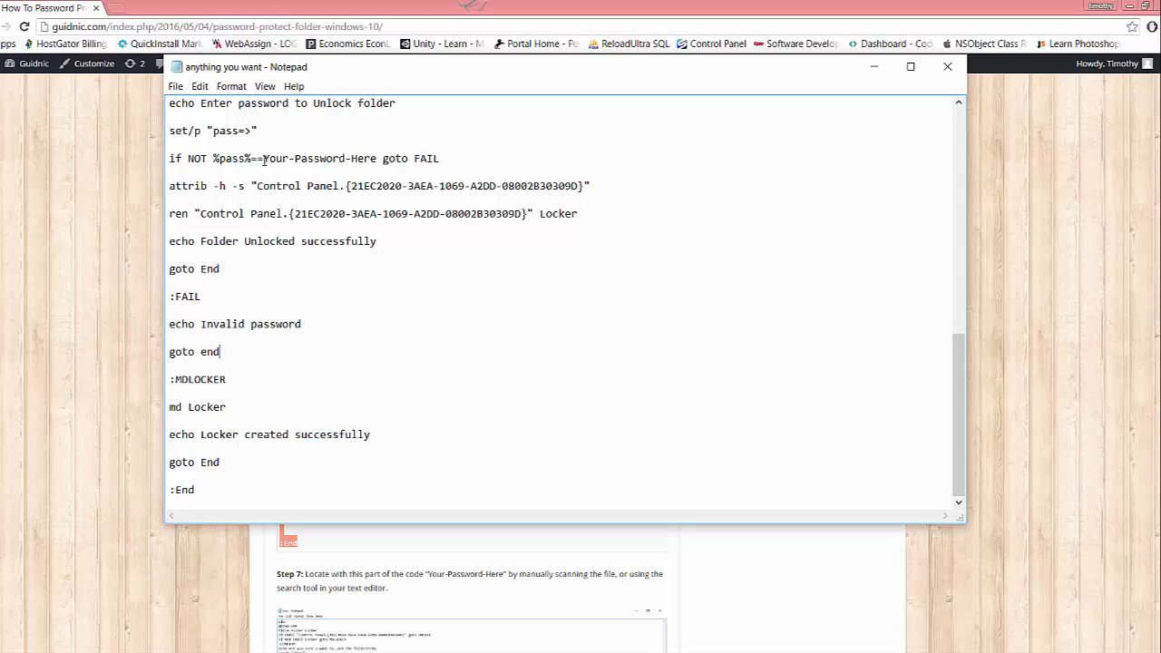
left_click_drag(264, 158, 439, 158)
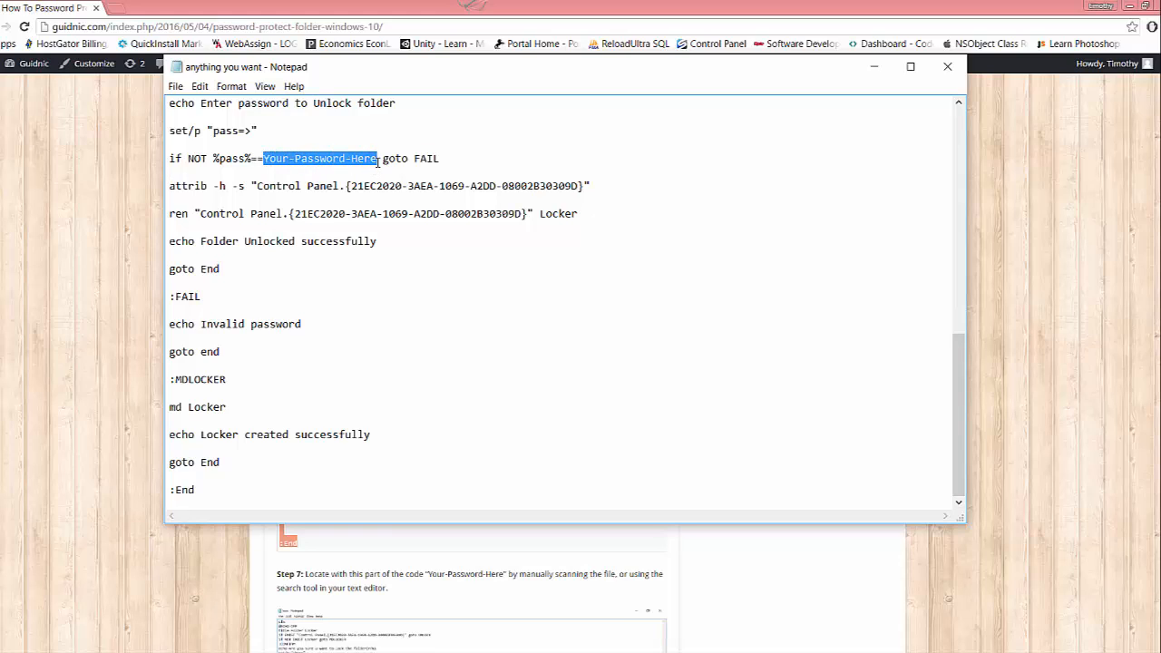
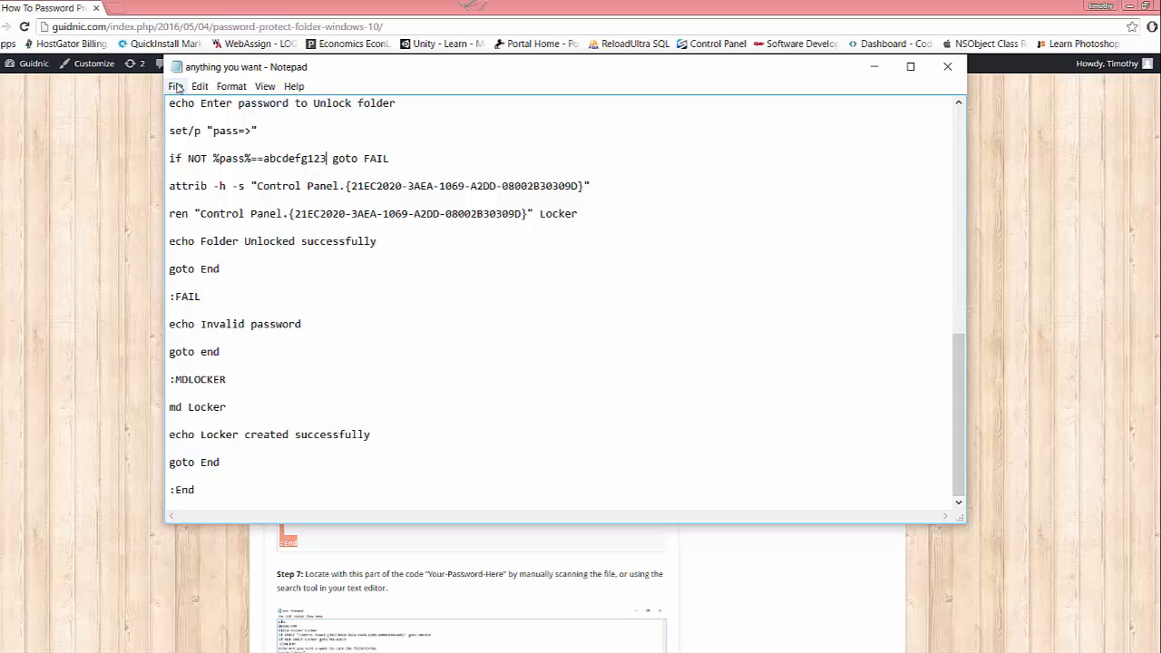
left_click(175, 86)
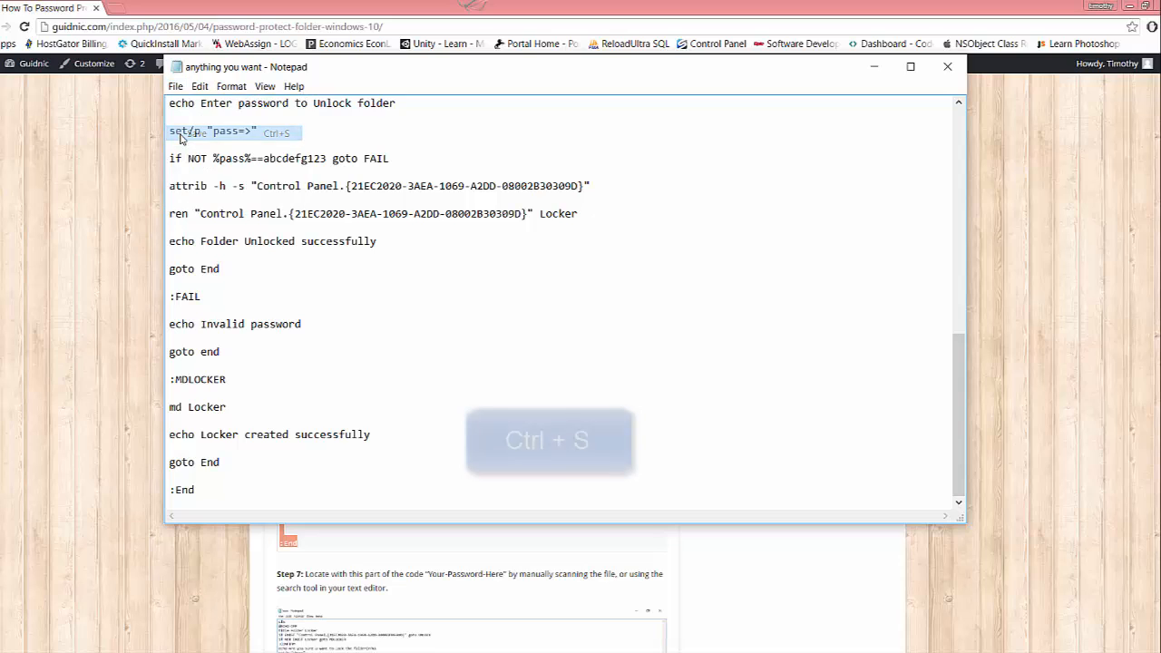
Step: Save the edited locker script with Ctrl+S
key("ctrl+s")
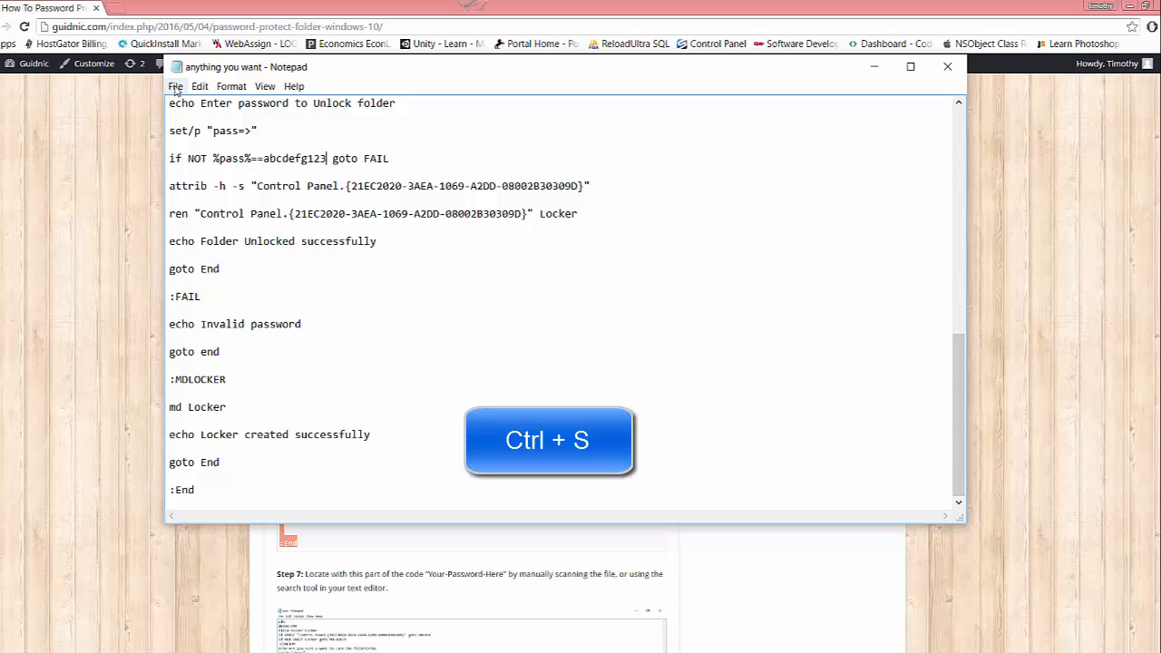
left_click(175, 87)
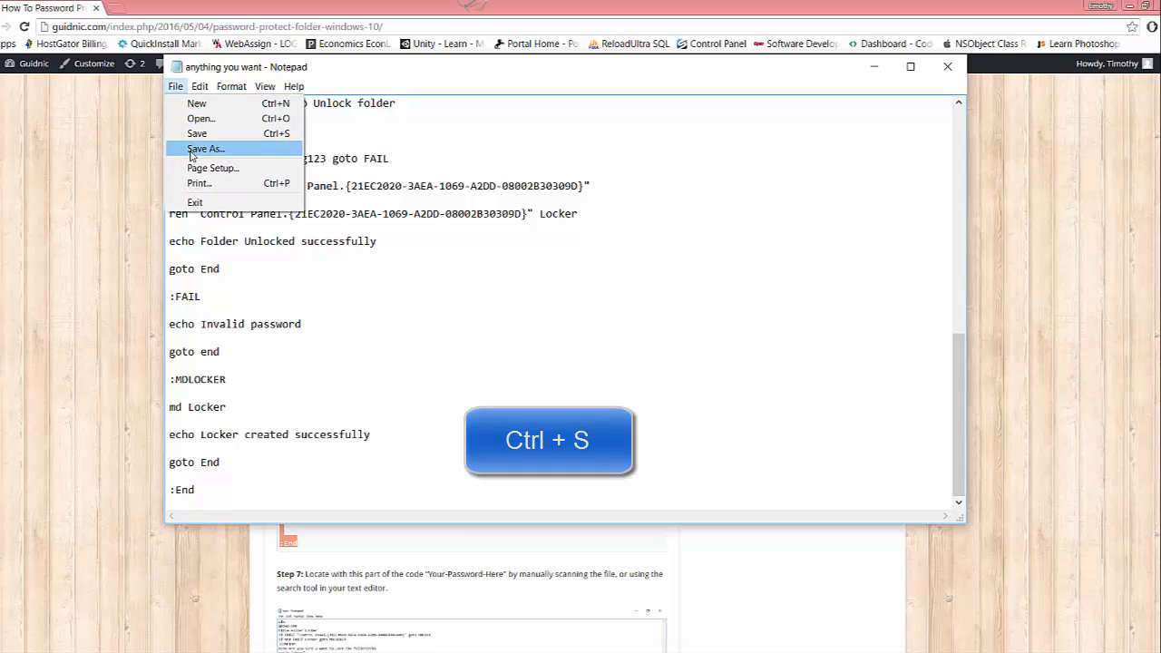
Step: Save the script as the batch file folderlocker.bat in random folder
left_click(205, 148)
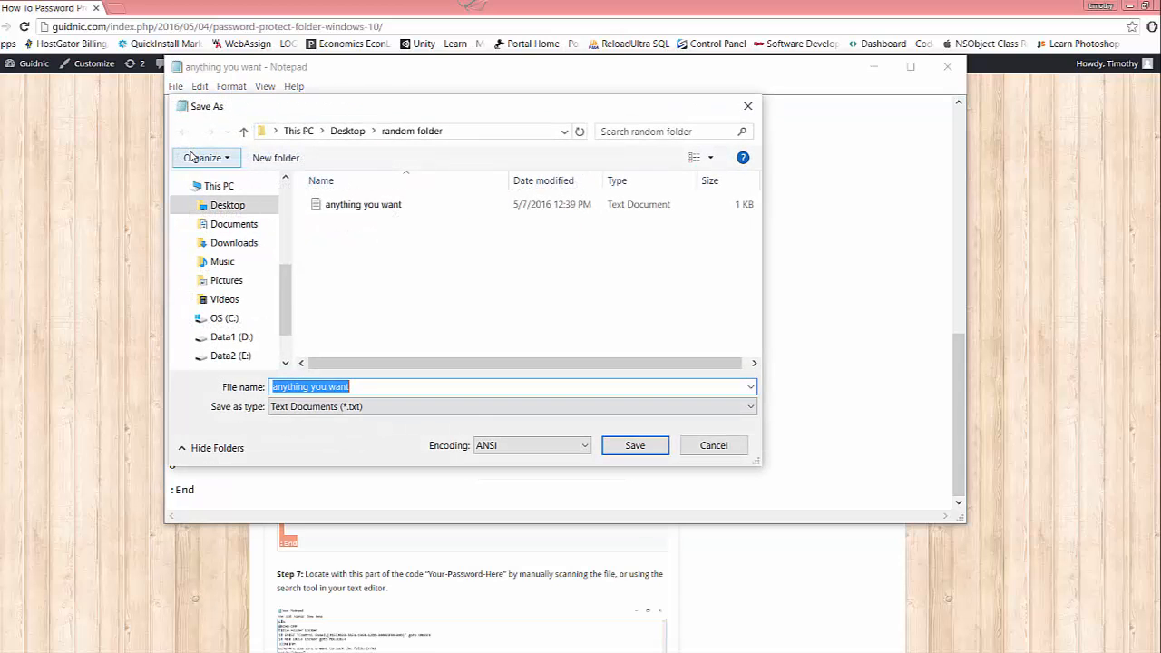
mouse_move(367, 393)
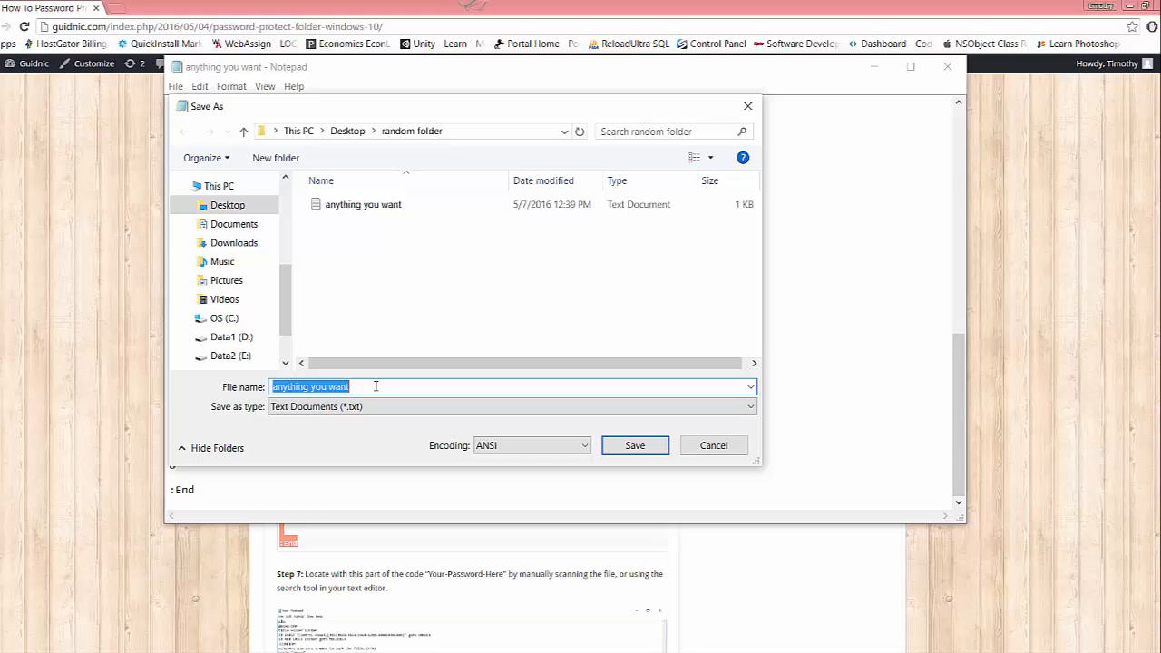
type("folderlocker")
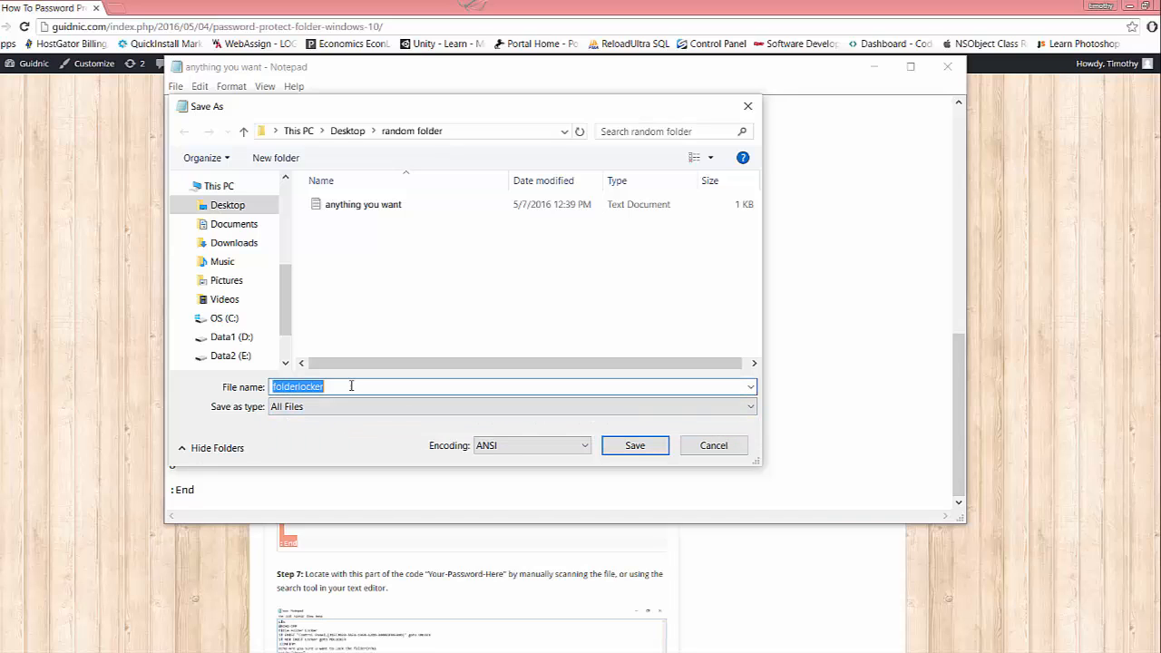
left_click(352, 386)
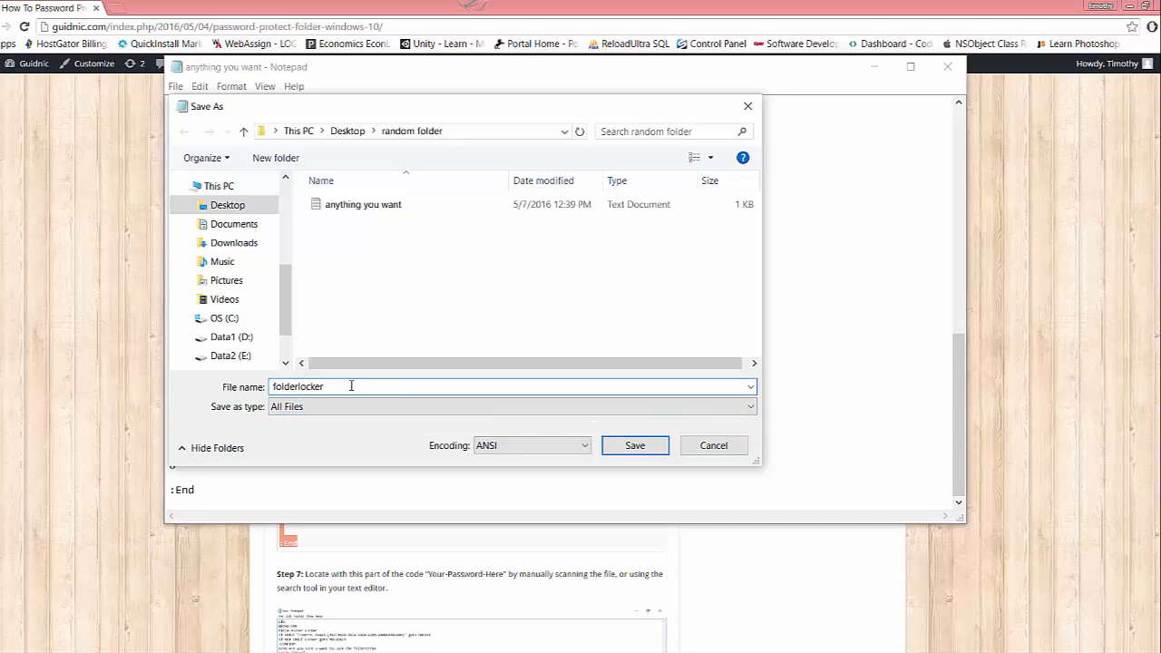
type(".ba")
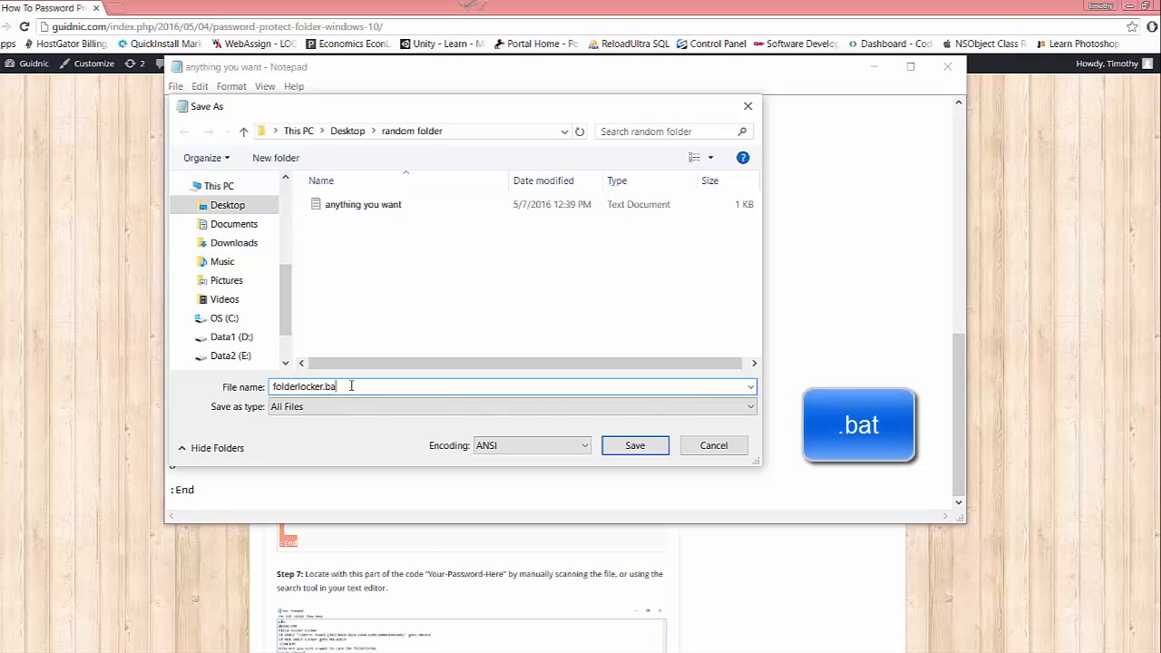
type("t")
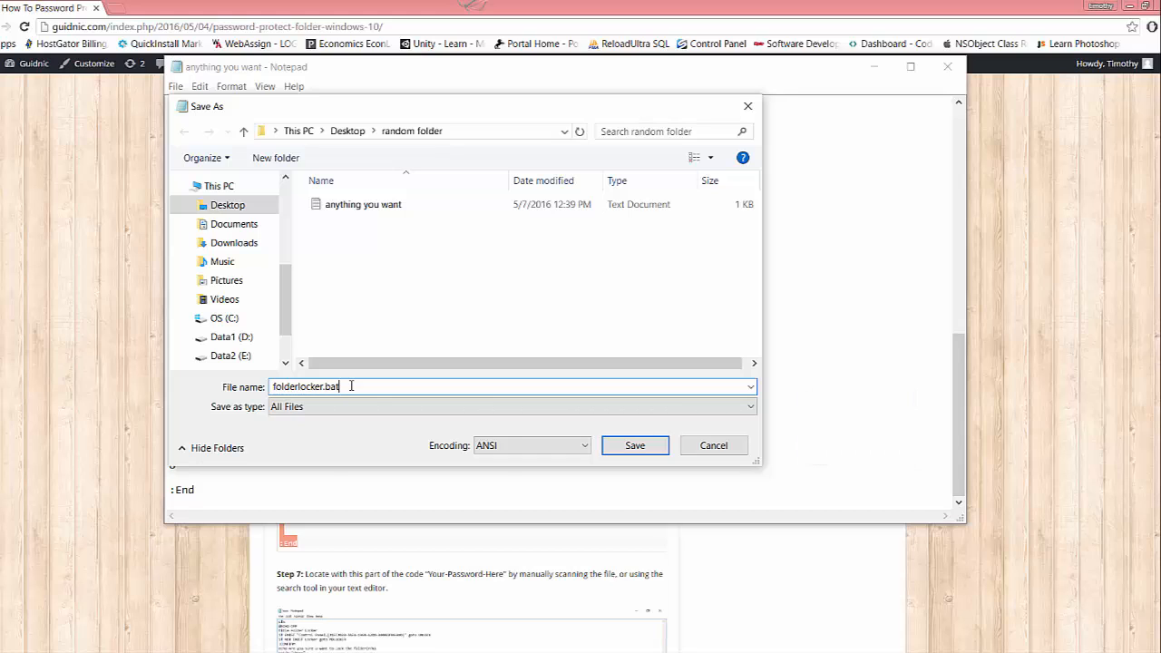
mouse_move(354, 386)
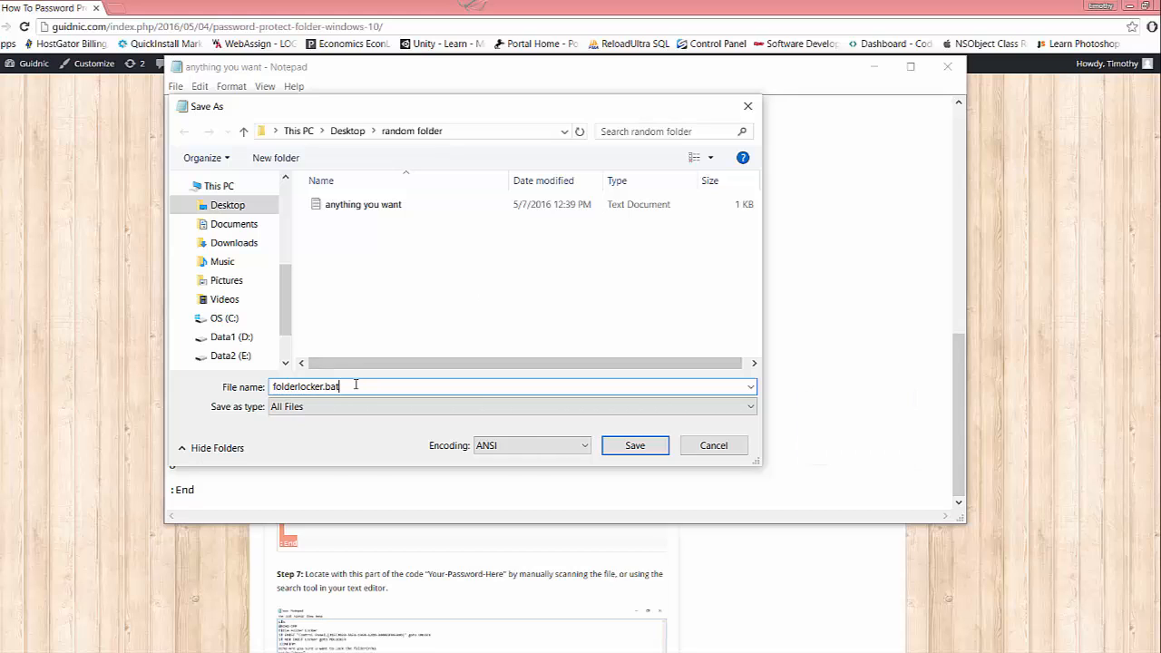
mouse_move(650, 467)
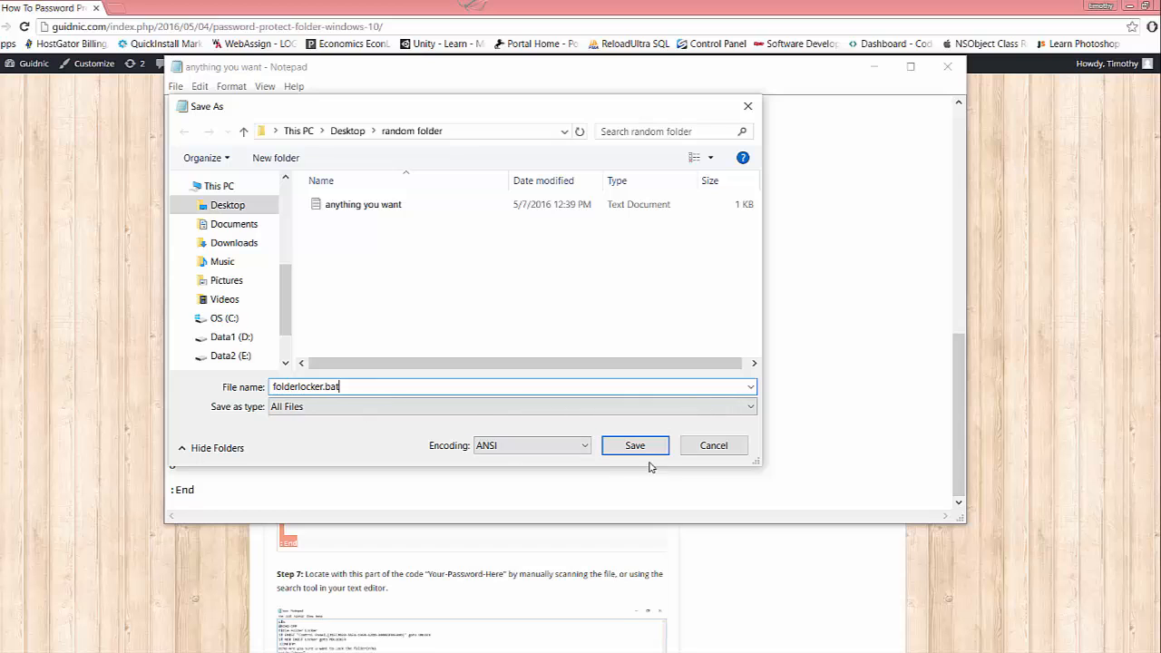
left_click(635, 446)
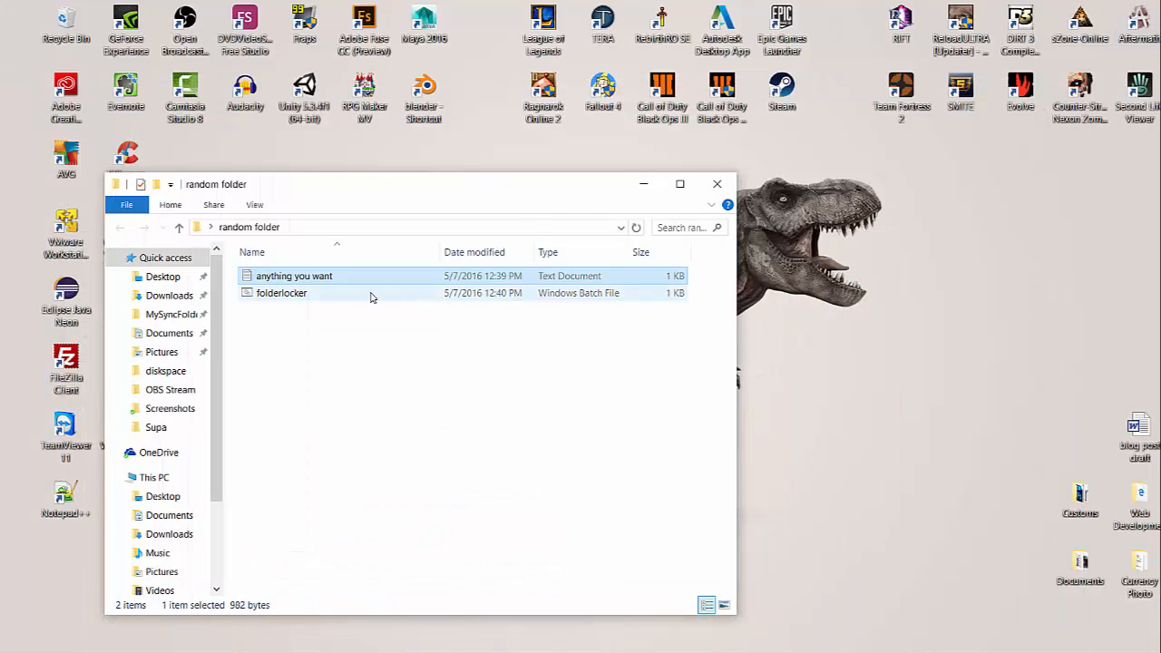
Step: Run folderlocker to create Locker, move 'anything you want' inside, and check it
left_click(281, 292)
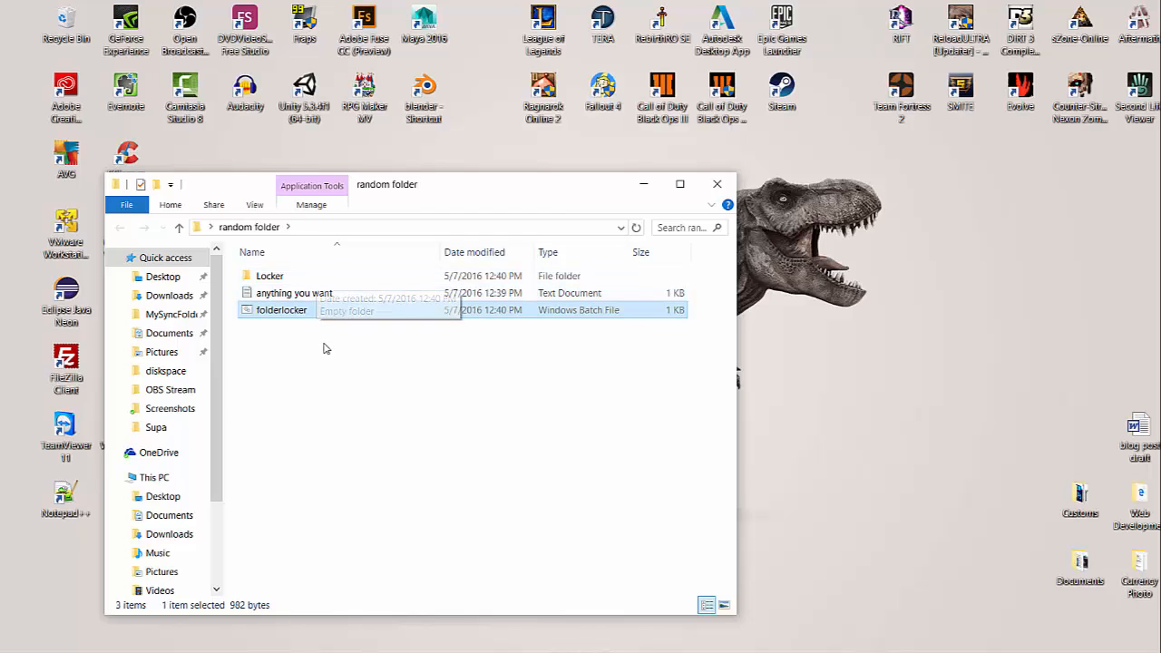
mouse_move(336, 301)
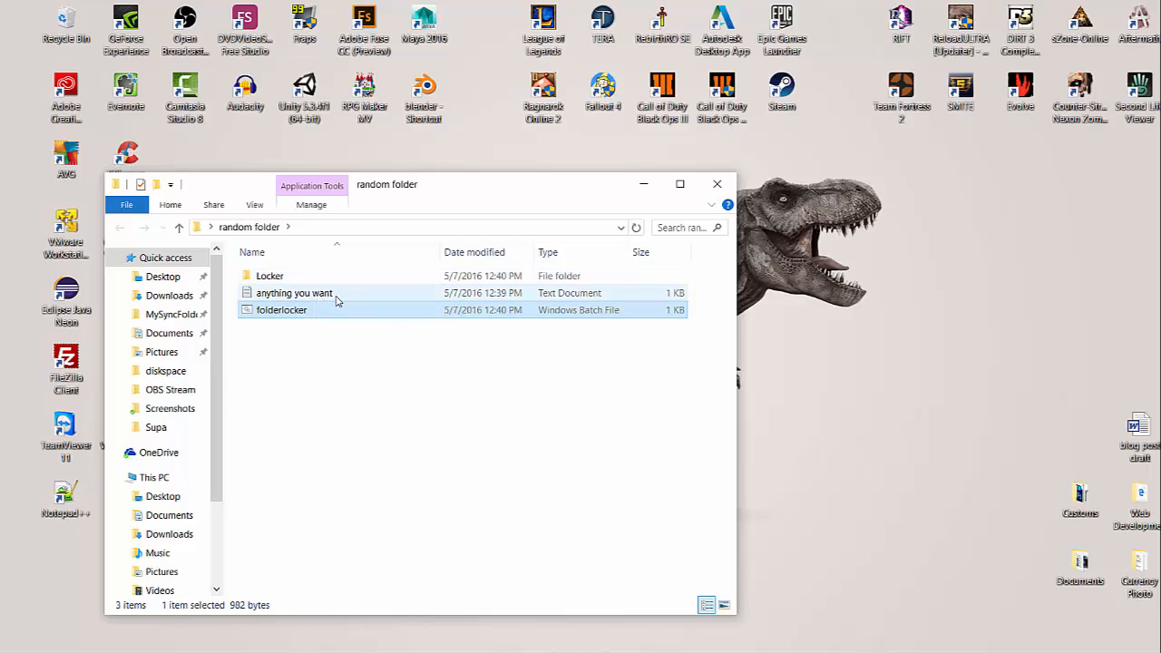
left_click(294, 292)
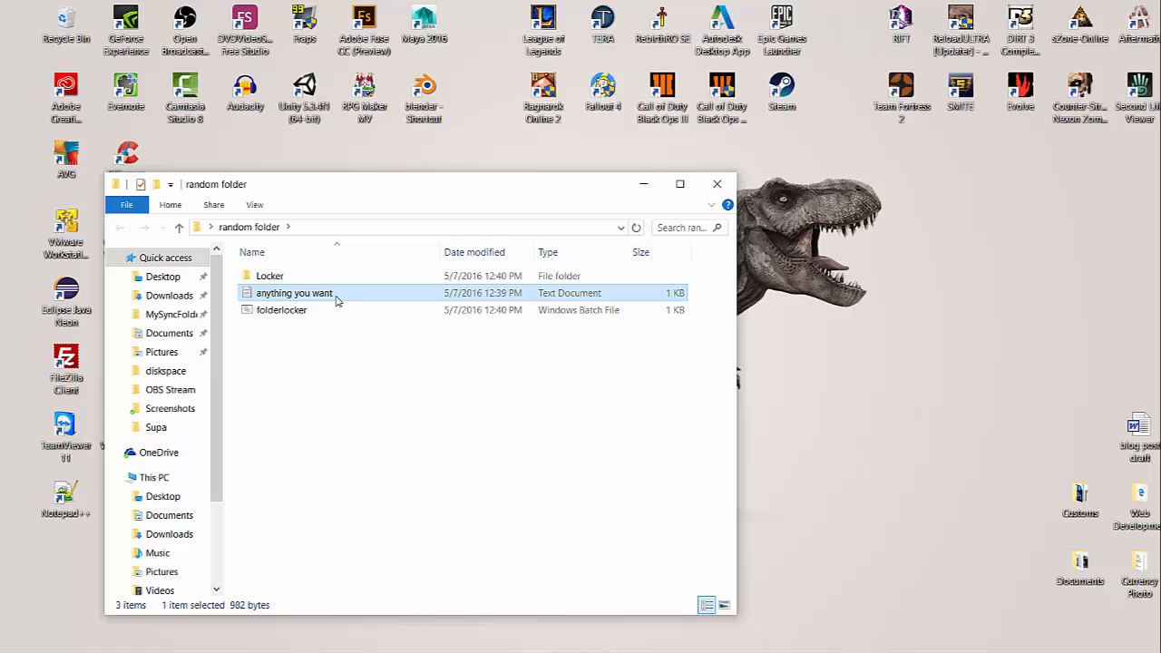
left_click_drag(293, 292, 336, 276)
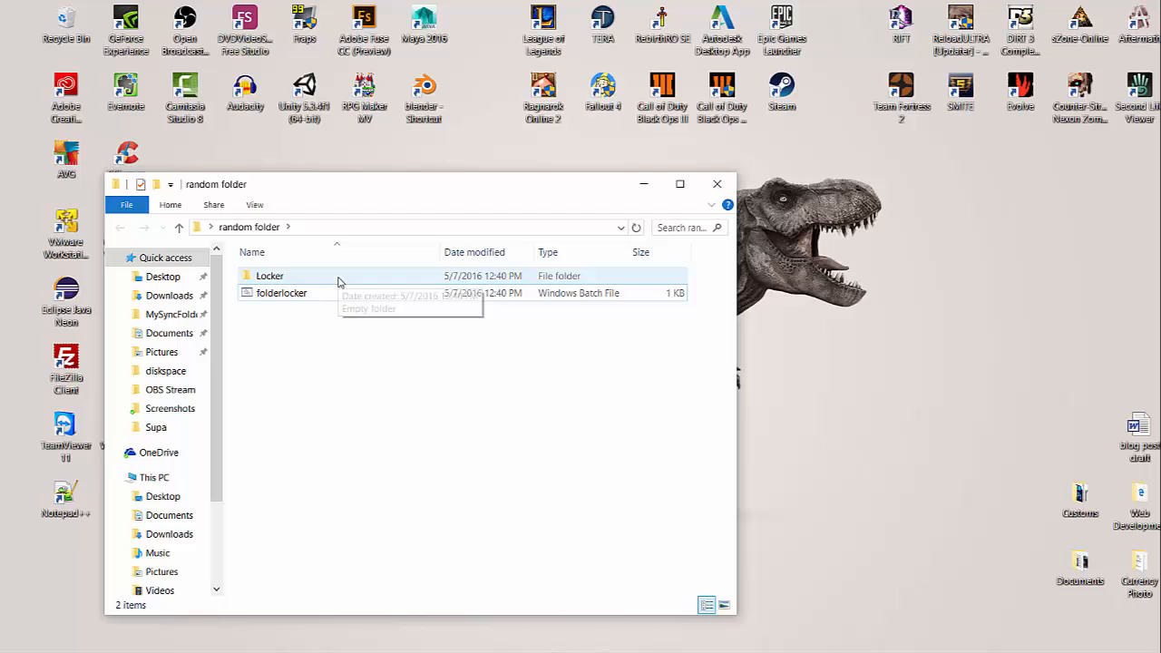
double_click(269, 275)
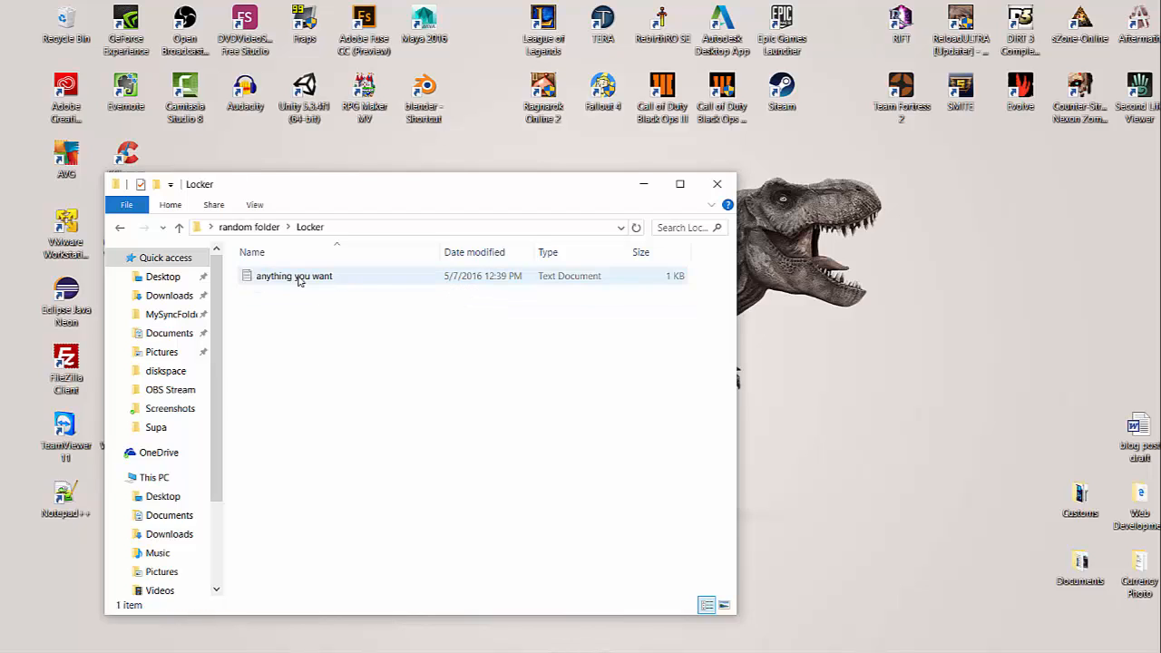
left_click(119, 228)
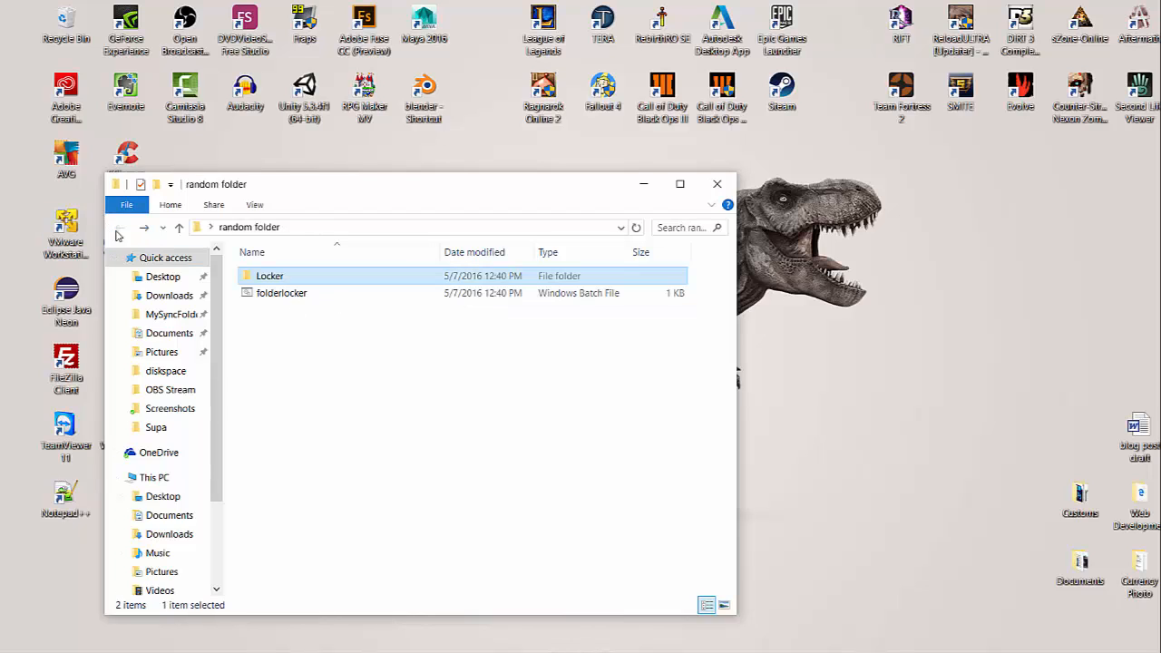
left_click(281, 292)
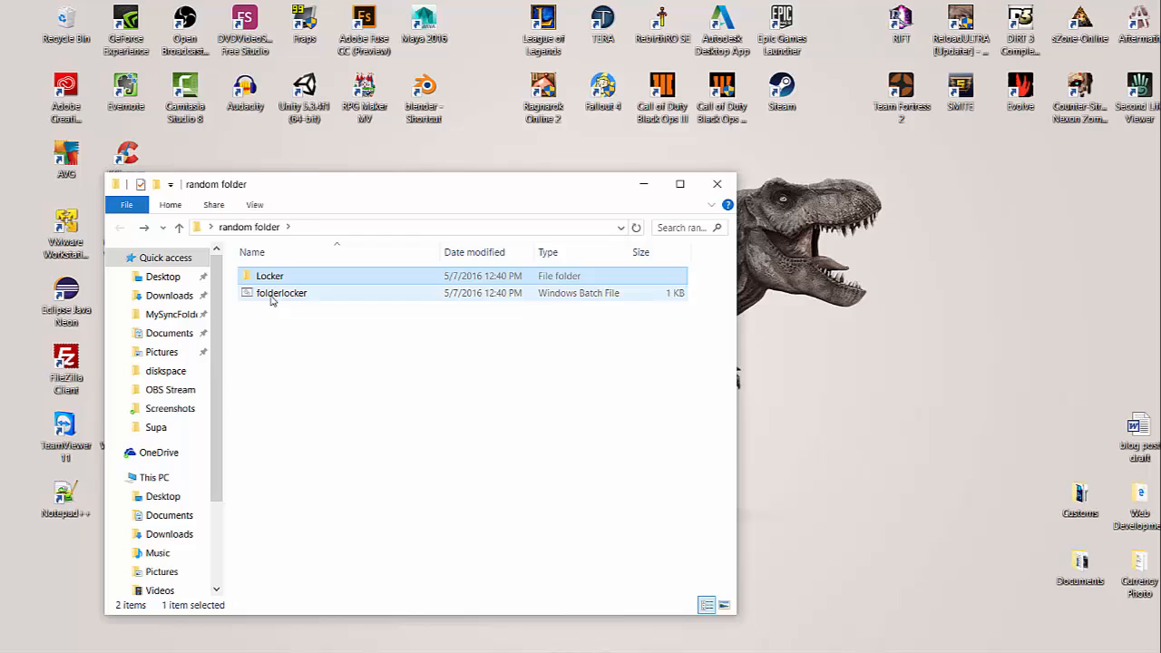
Step: Run folderlocker.bat and answer Y to hide the Locker folder
double_click(281, 292)
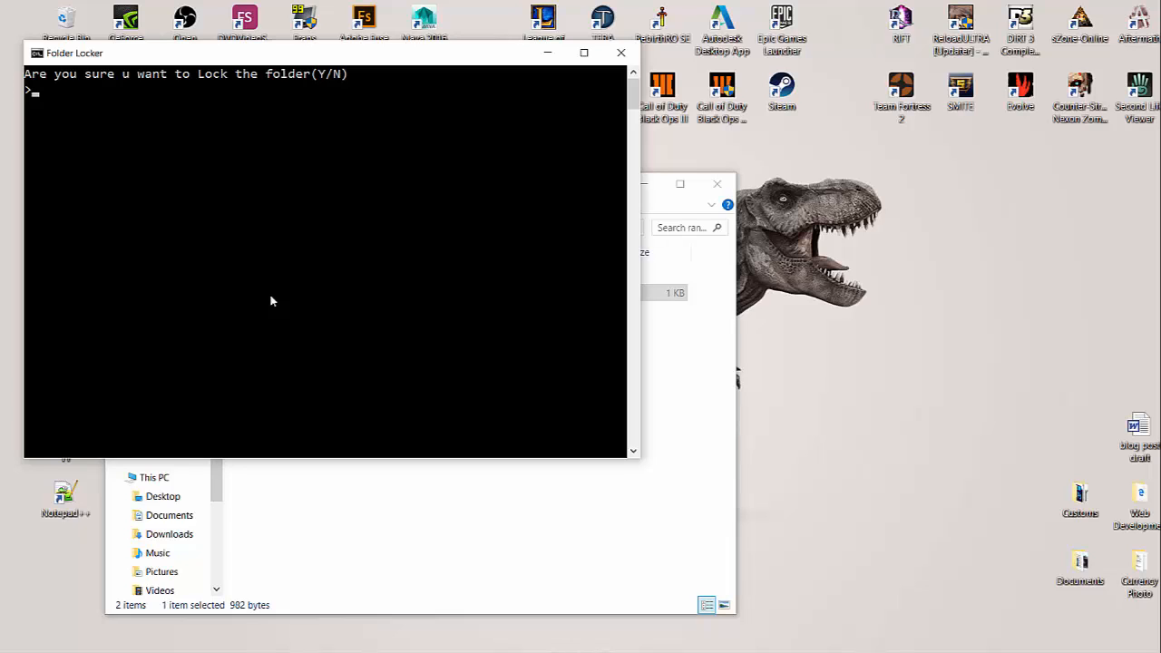
type("y")
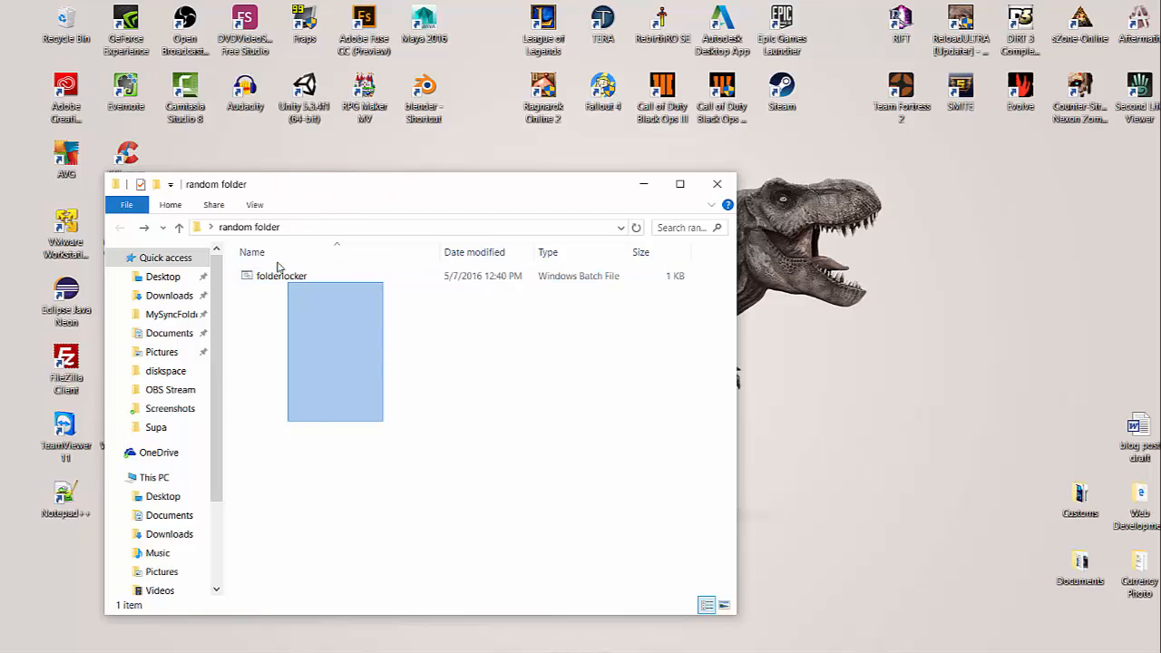
left_click(281, 276)
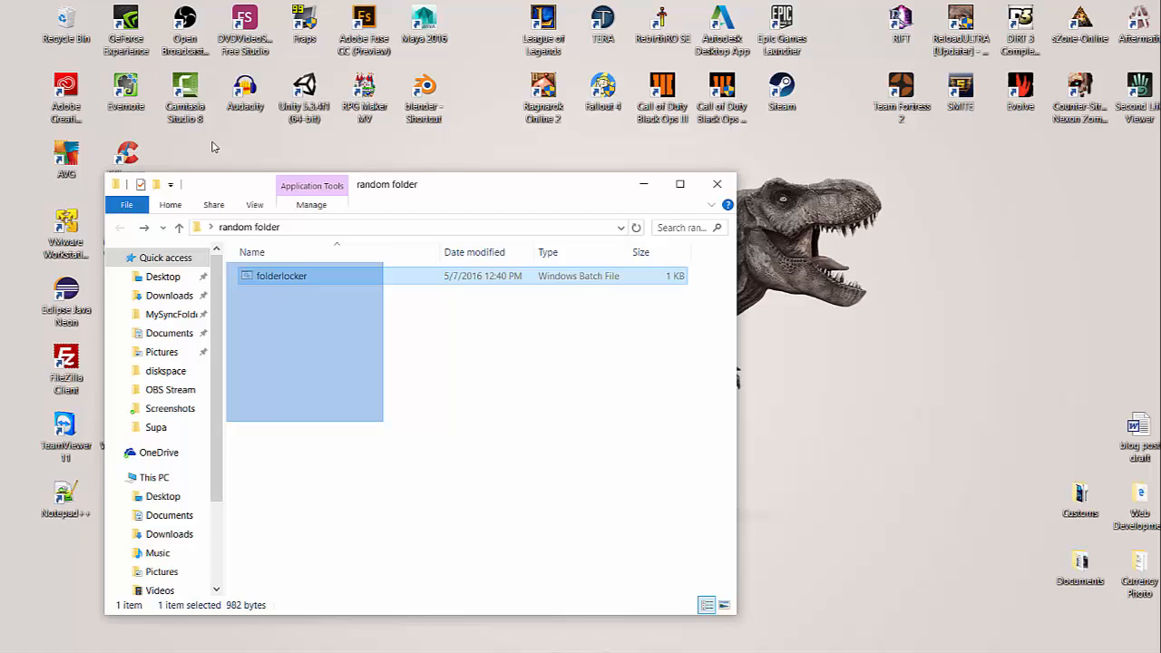
left_click(307, 336)
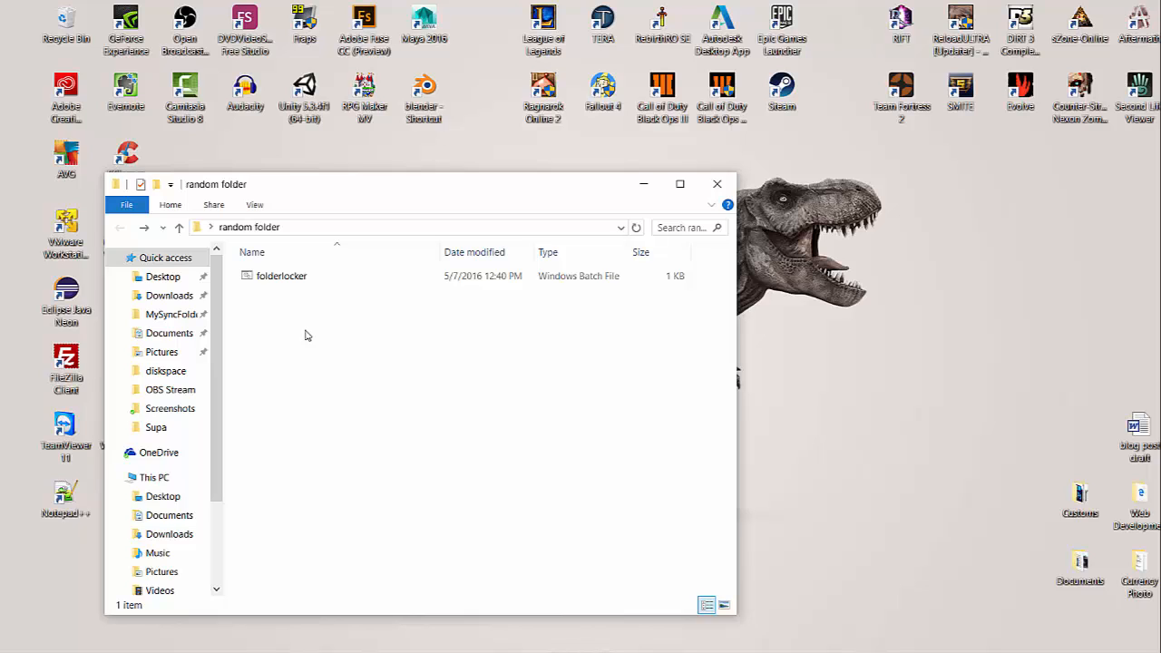
left_click(281, 275)
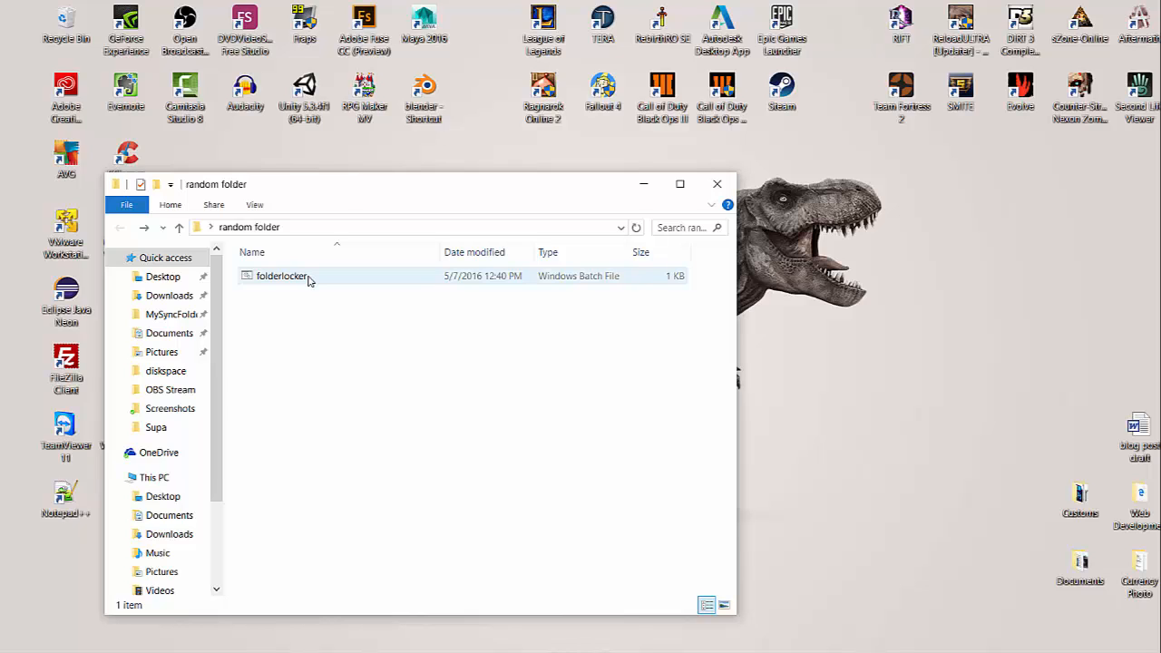
double_click(282, 276)
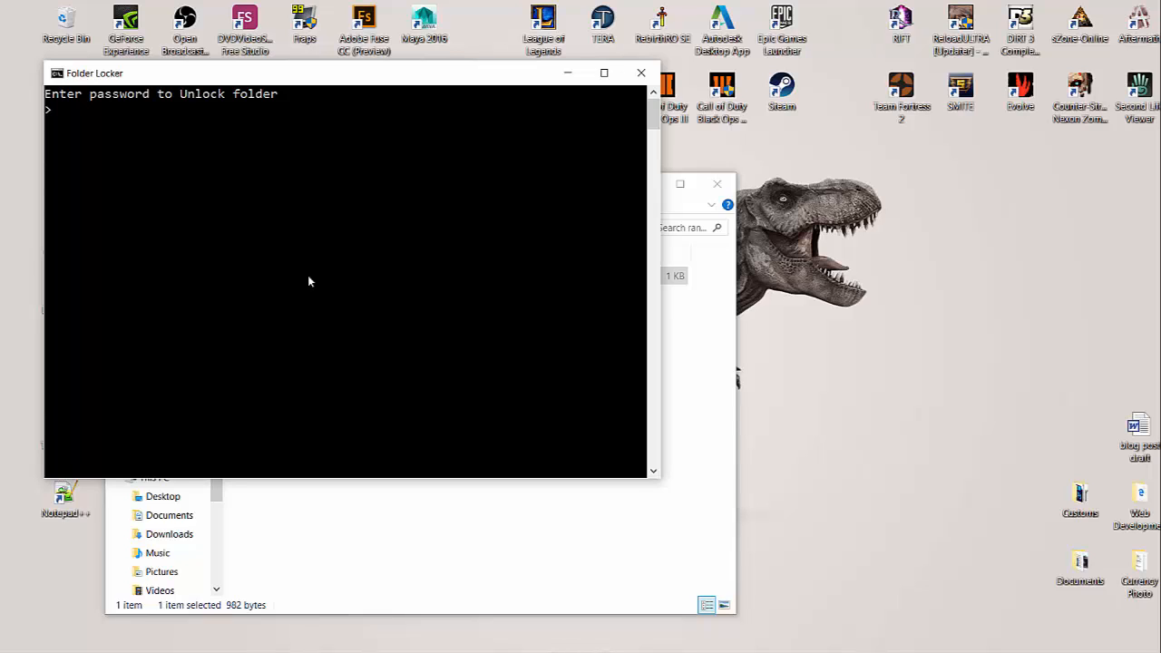
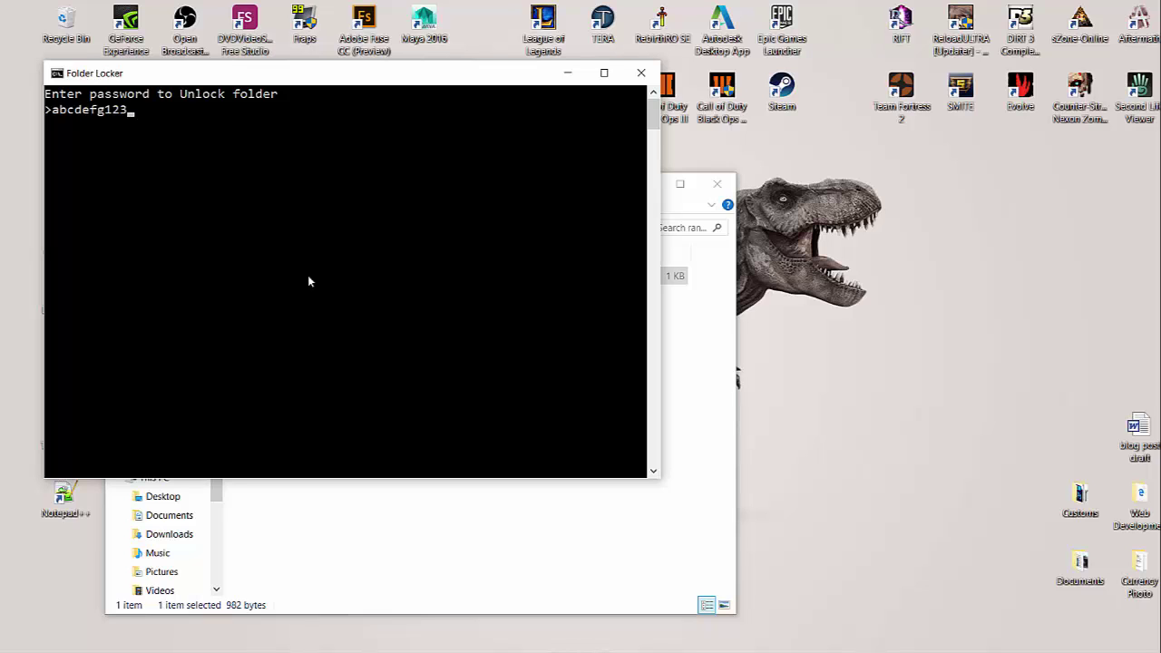
key("Return")
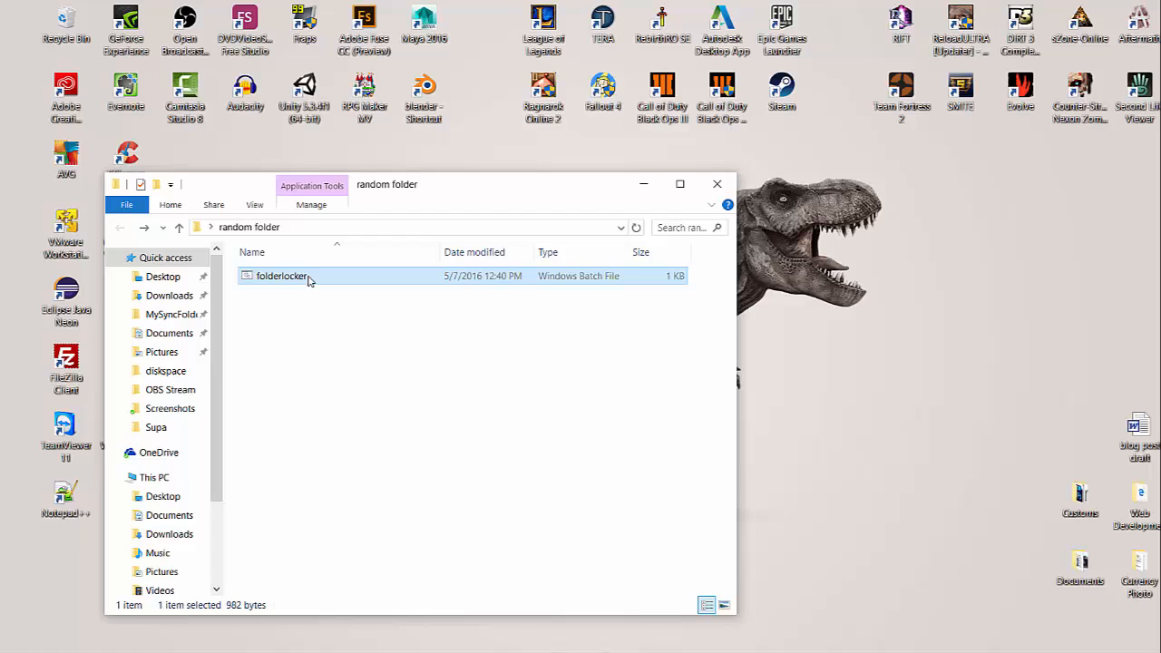
double_click(281, 276)
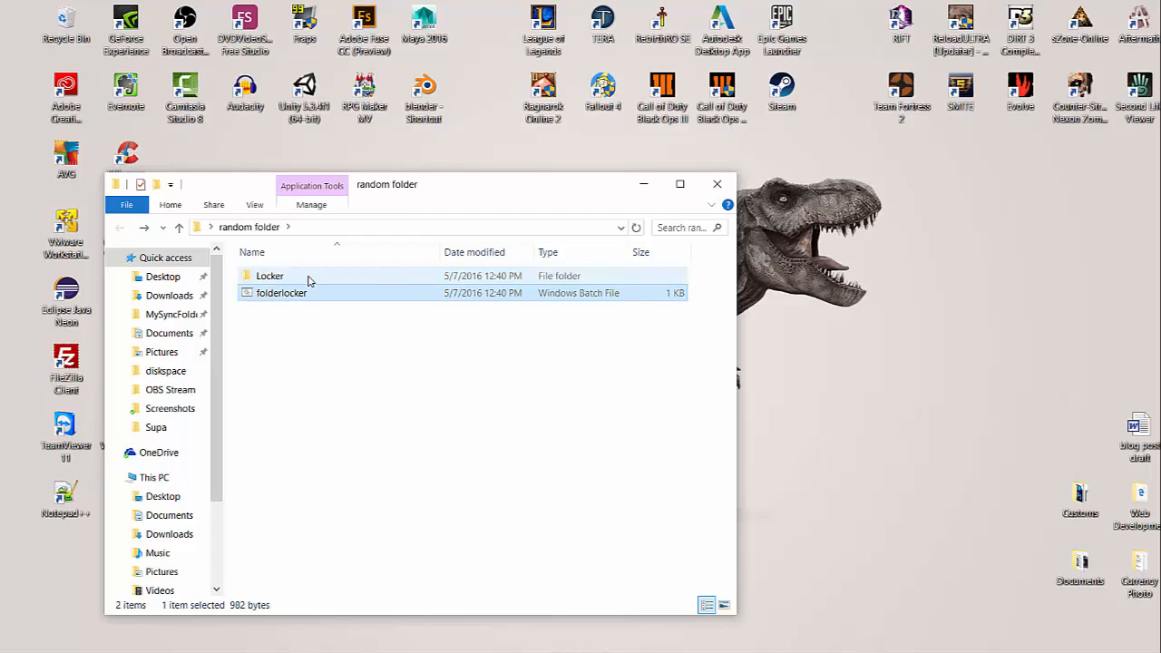
double_click(270, 276)
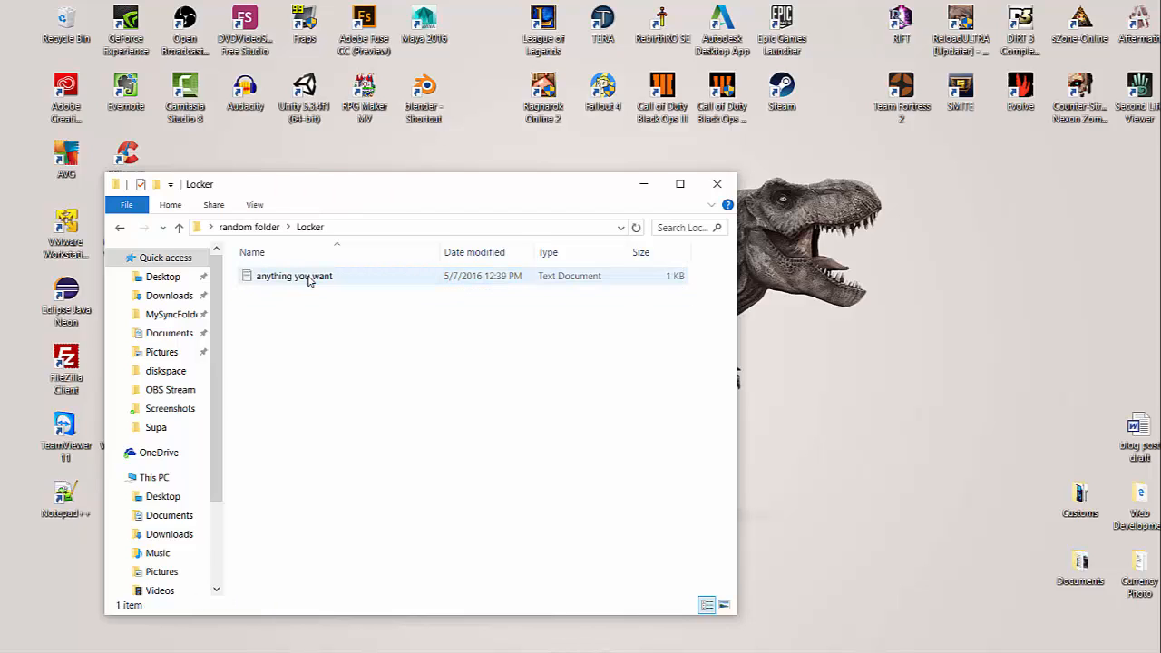